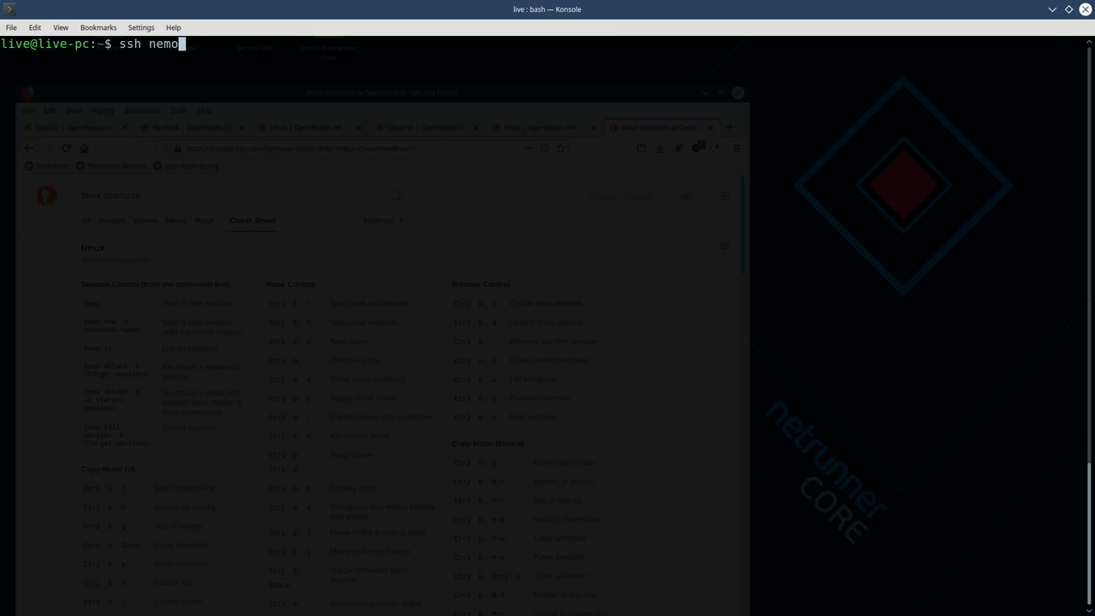
{"action": "type", "text": "@19"}
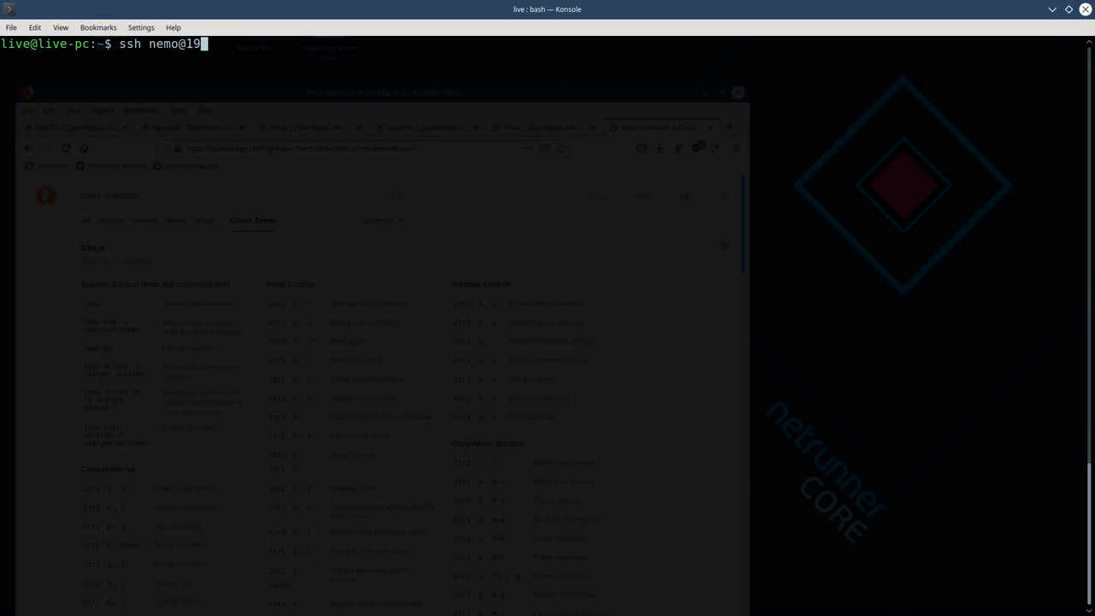
{"action": "type", "text": "2.168.2.15"}
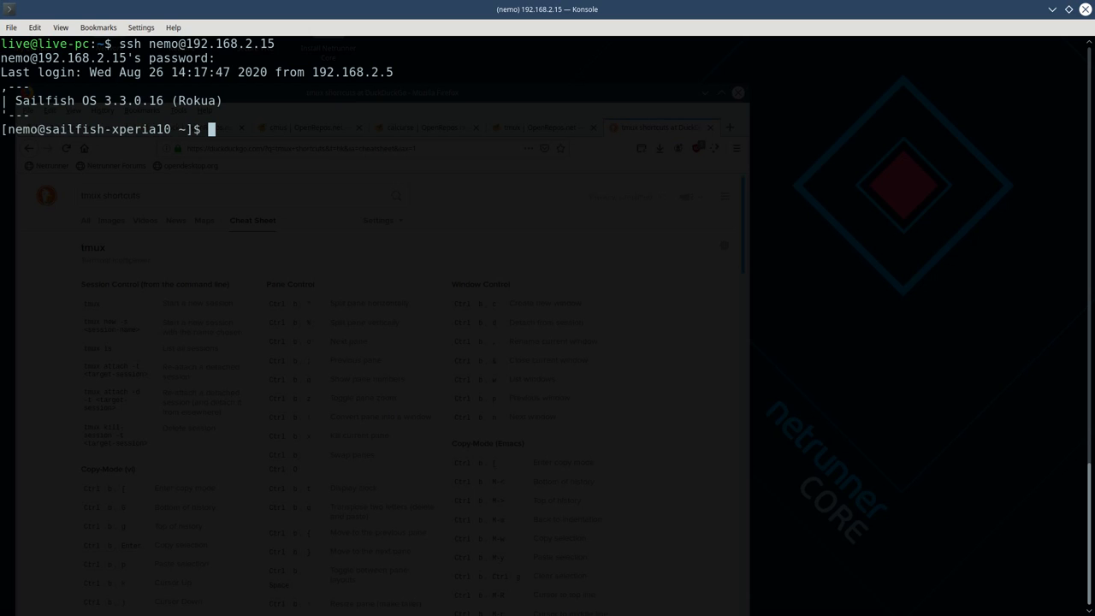
{"action": "type", "text": "tm"}
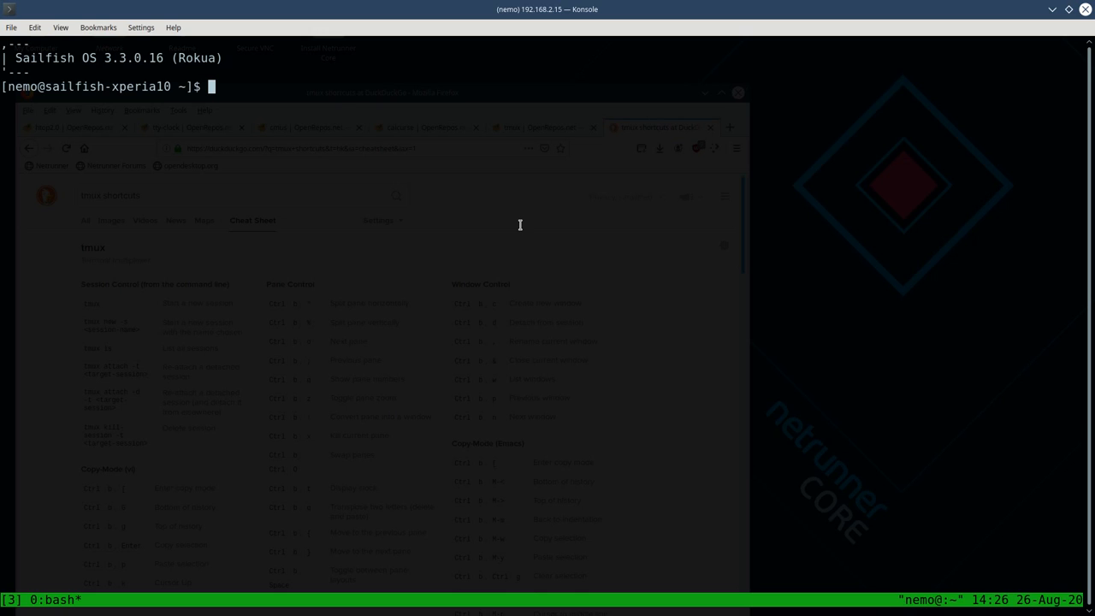
{"action": "mouse_move", "coordinate": [45, 608]}
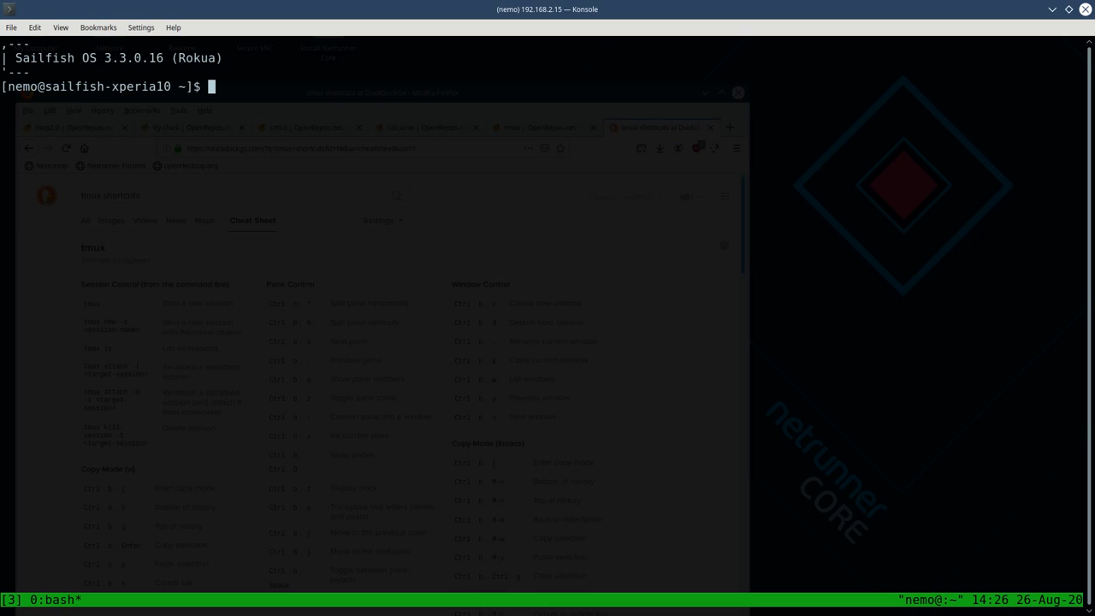
{"action": "mouse_move", "coordinate": [545, 452]}
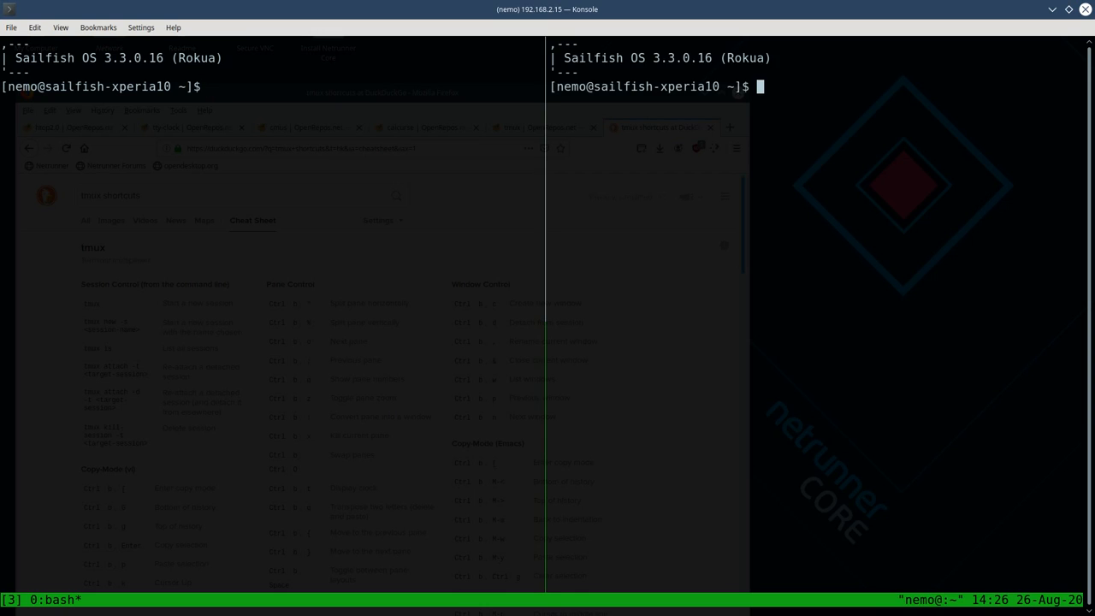
{"action": "mouse_move", "coordinate": [694, 359]}
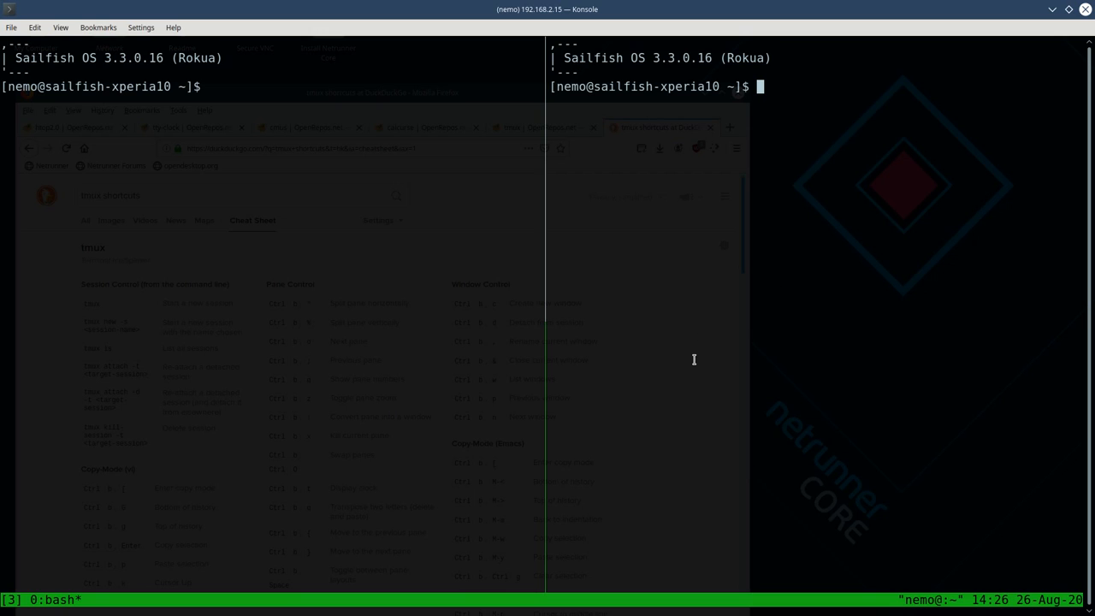
{"action": "mouse_move", "coordinate": [669, 326]}
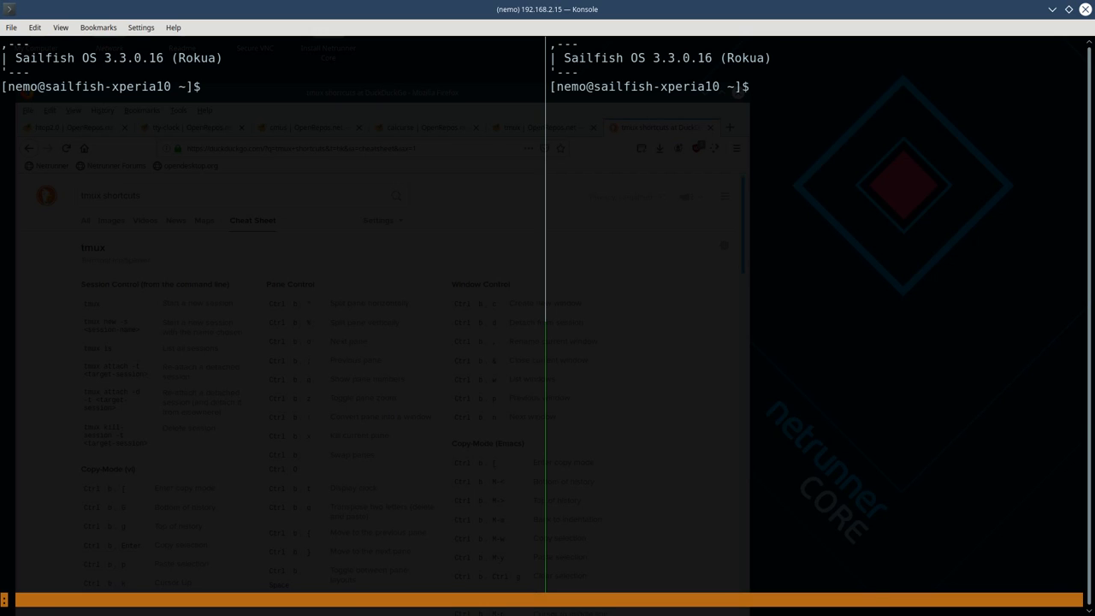
- Enter the tmux command :set mouse on to enable mouse support
{"action": "type", "text": ":set mouse on"}
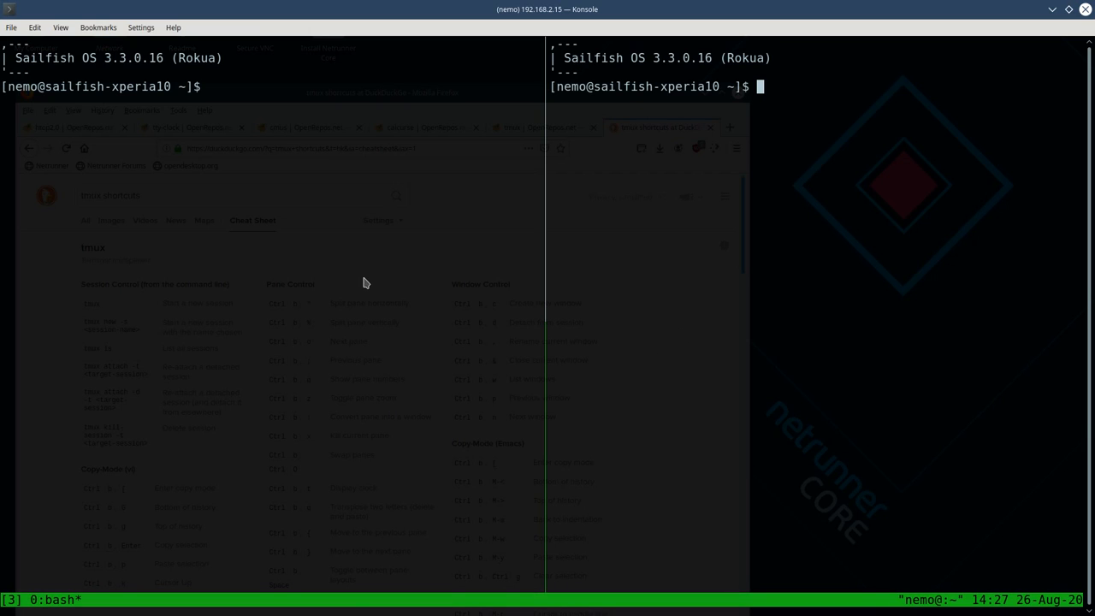
{"action": "mouse_move", "coordinate": [382, 310]}
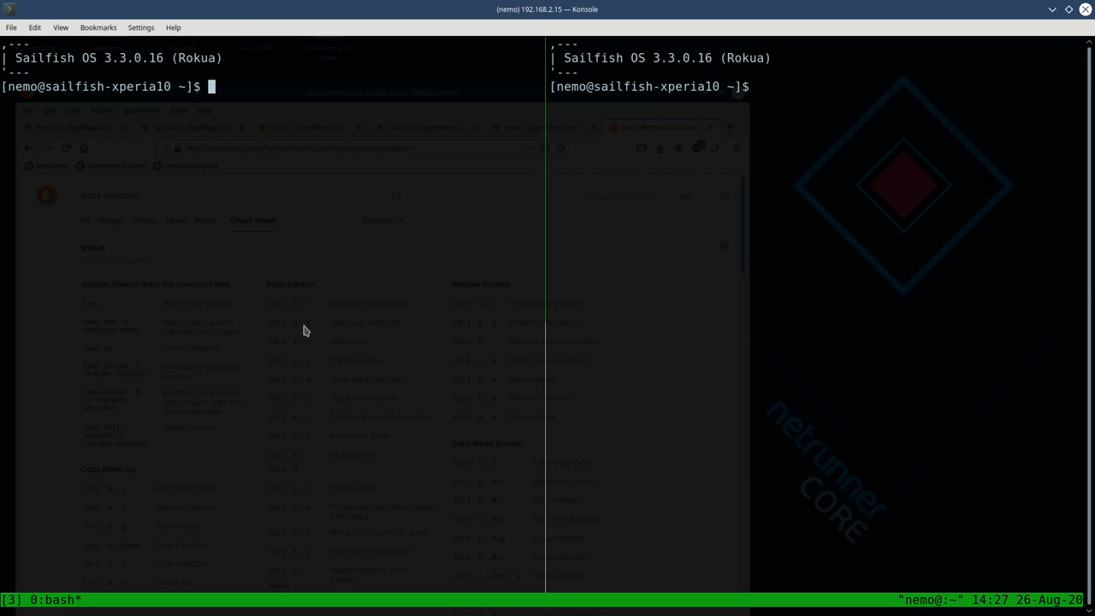
{"action": "mouse_move", "coordinate": [548, 321]}
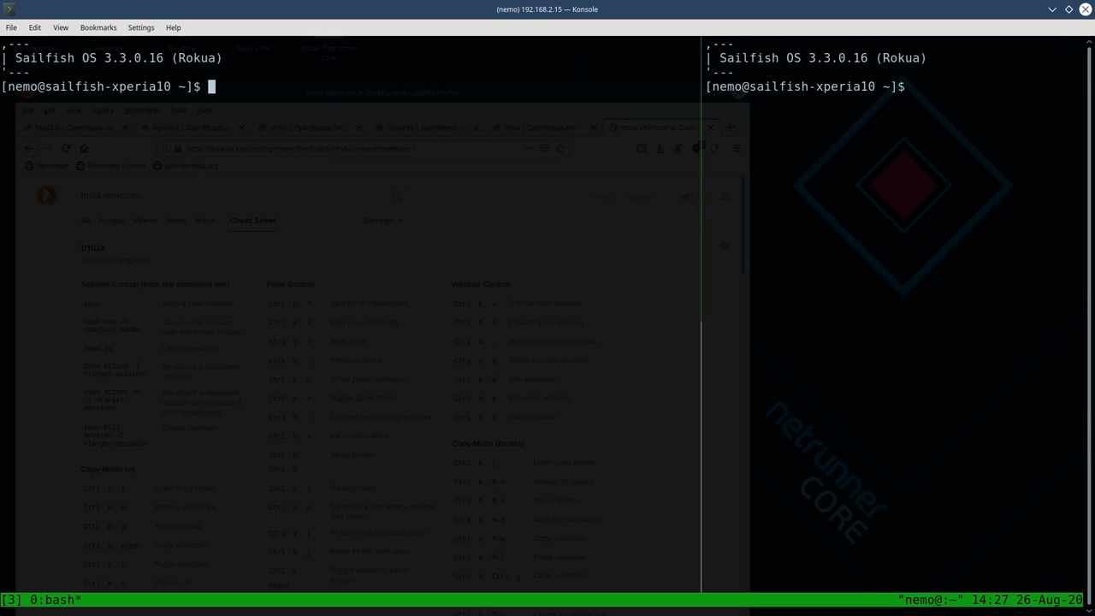
{"action": "mouse_move", "coordinate": [706, 309]}
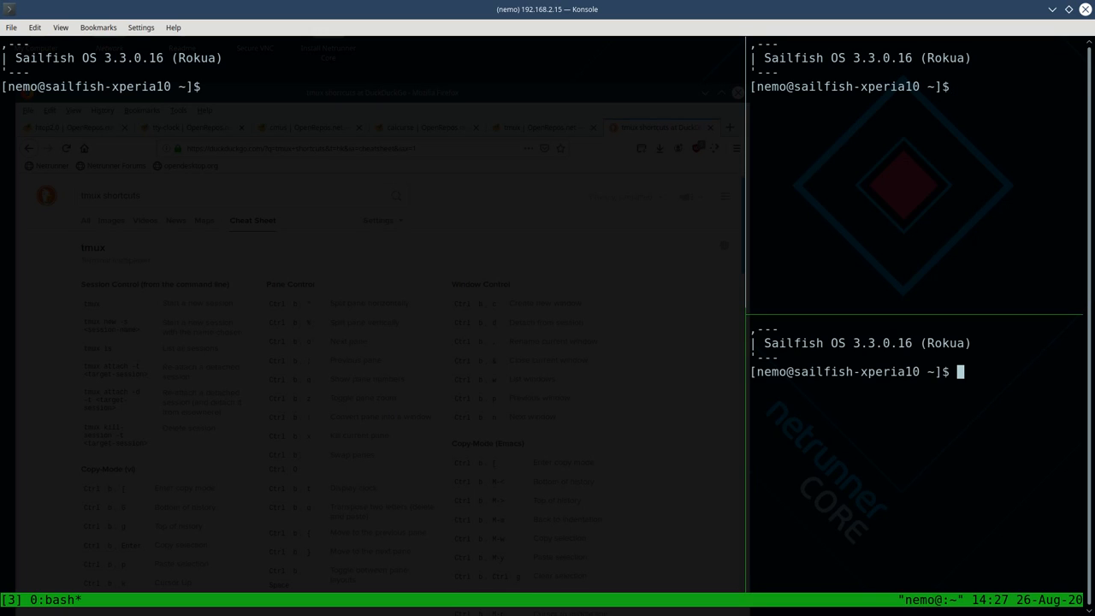
{"action": "mouse_move", "coordinate": [894, 321]}
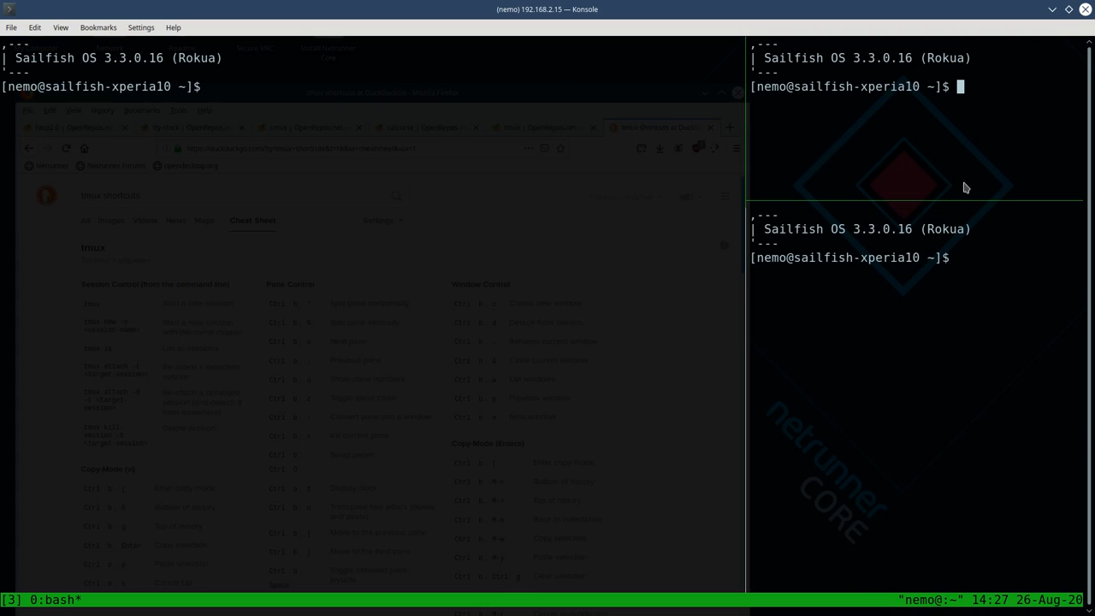
{"action": "mouse_move", "coordinate": [953, 178]}
{"action": "type", "text": "ttyy"}
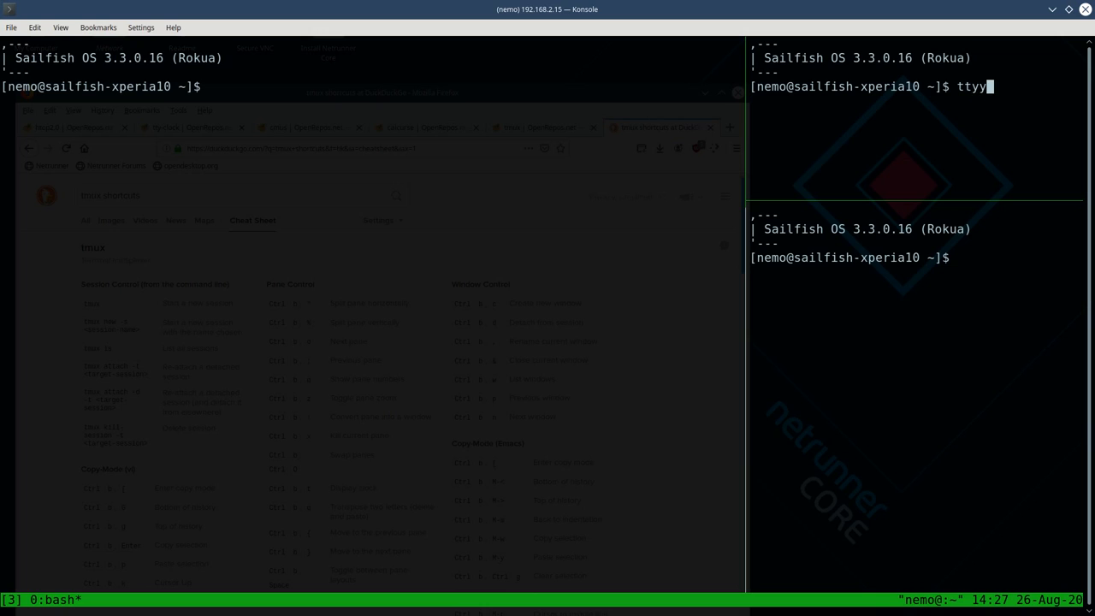
- Run tty-clock -c, then tty-clock --help to list its options
{"action": "type", "text": "-clock -c"}
{"action": "type", "text": "tt"}
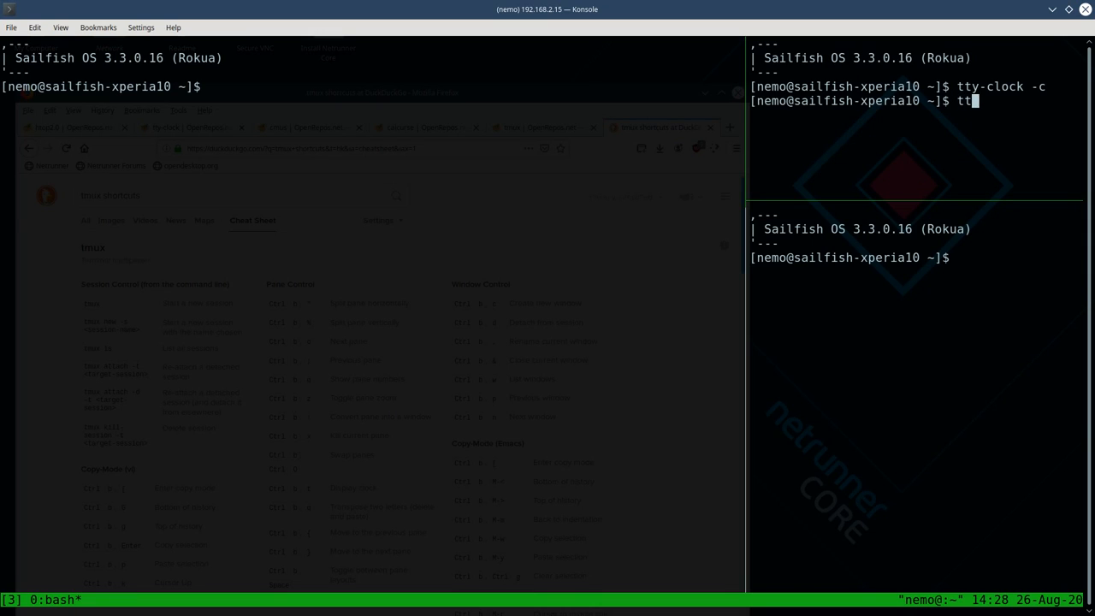
{"action": "type", "text": "y-clock"}
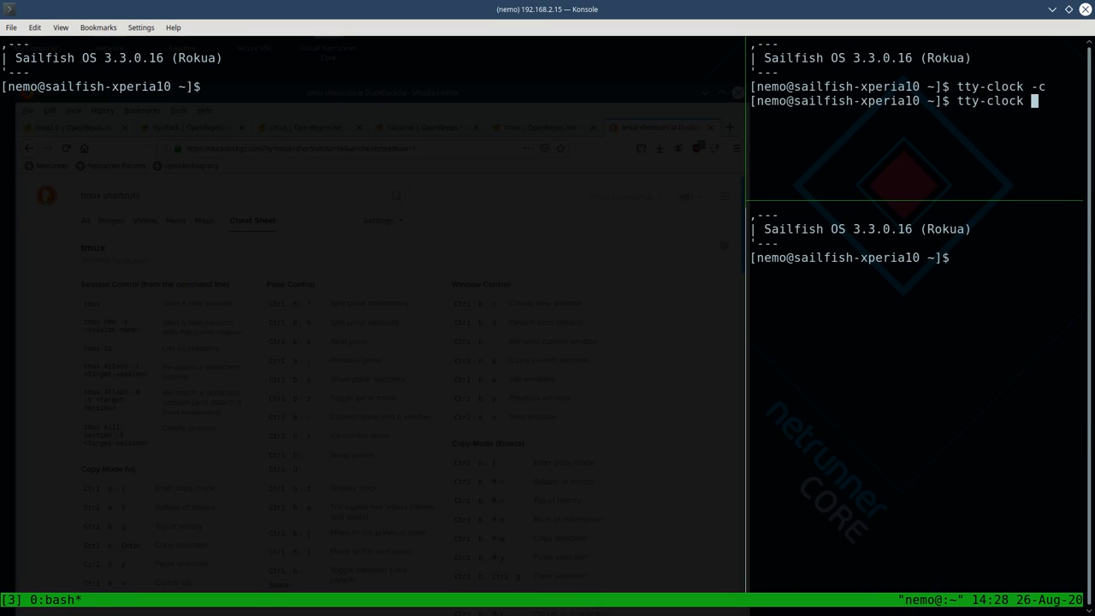
{"action": "key", "text": "Return"}
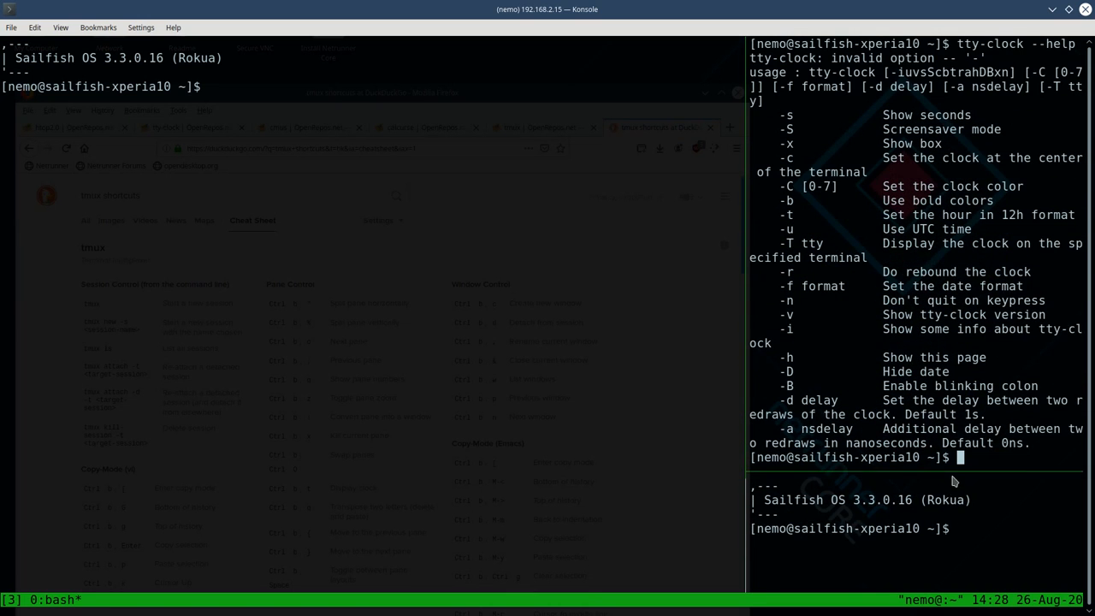
- Enter tty-clock -c again in the right shells while resizing the horizontal divider
{"action": "type", "text": "tty-clock -c"}
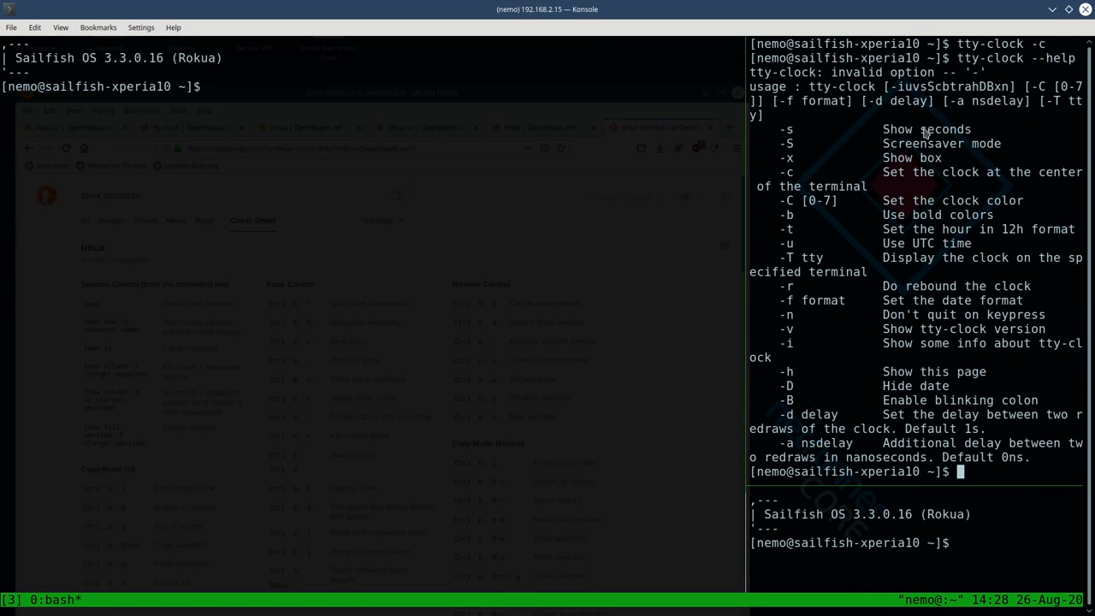
{"action": "mouse_move", "coordinate": [946, 158]}
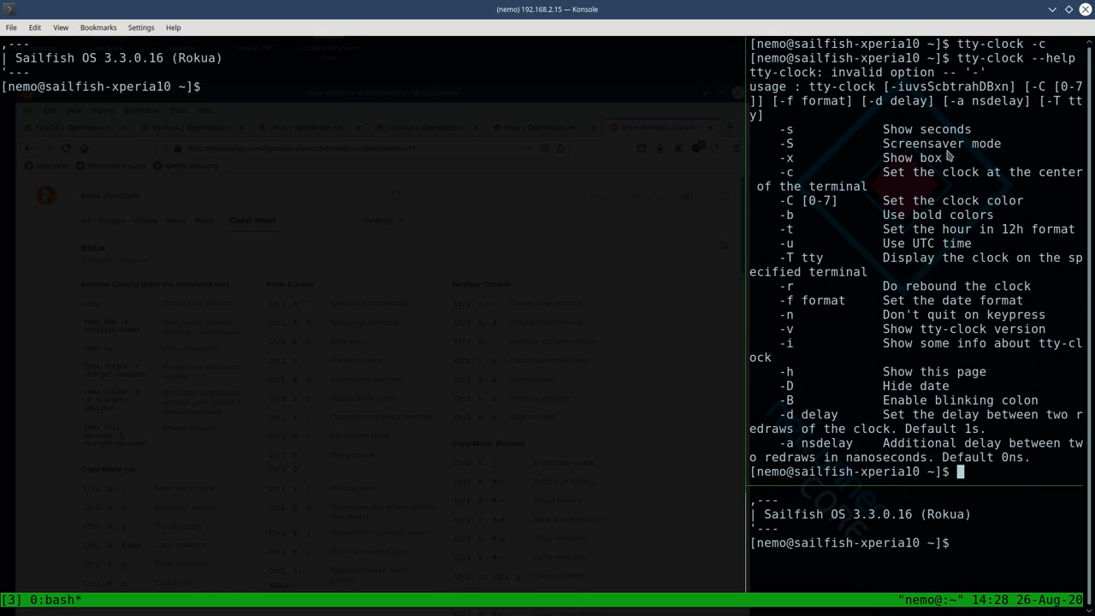
{"action": "mouse_move", "coordinate": [970, 192]}
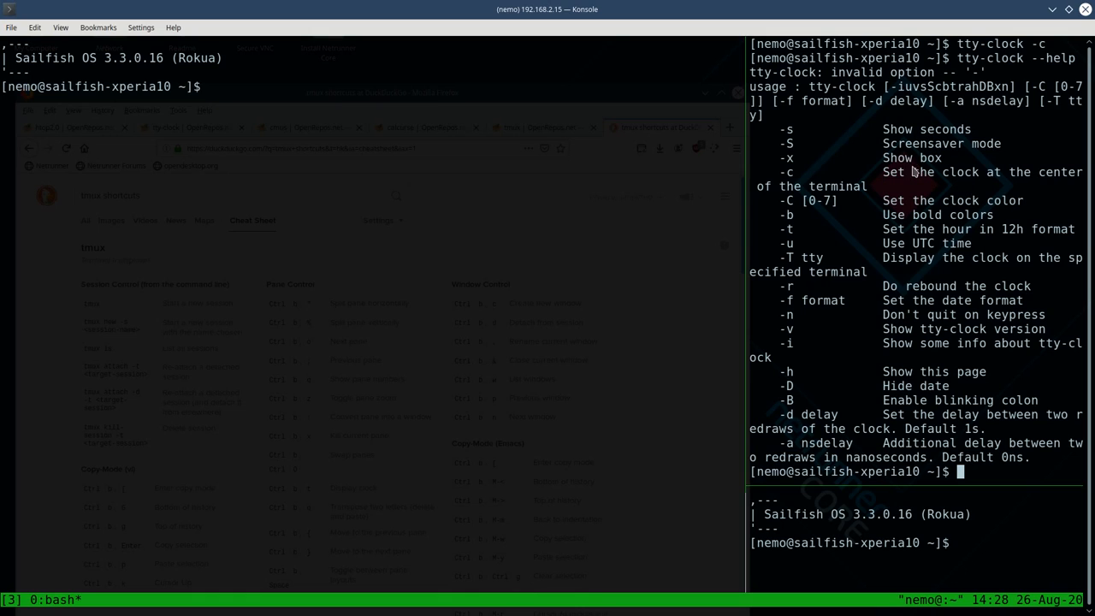
{"action": "mouse_move", "coordinate": [806, 176]}
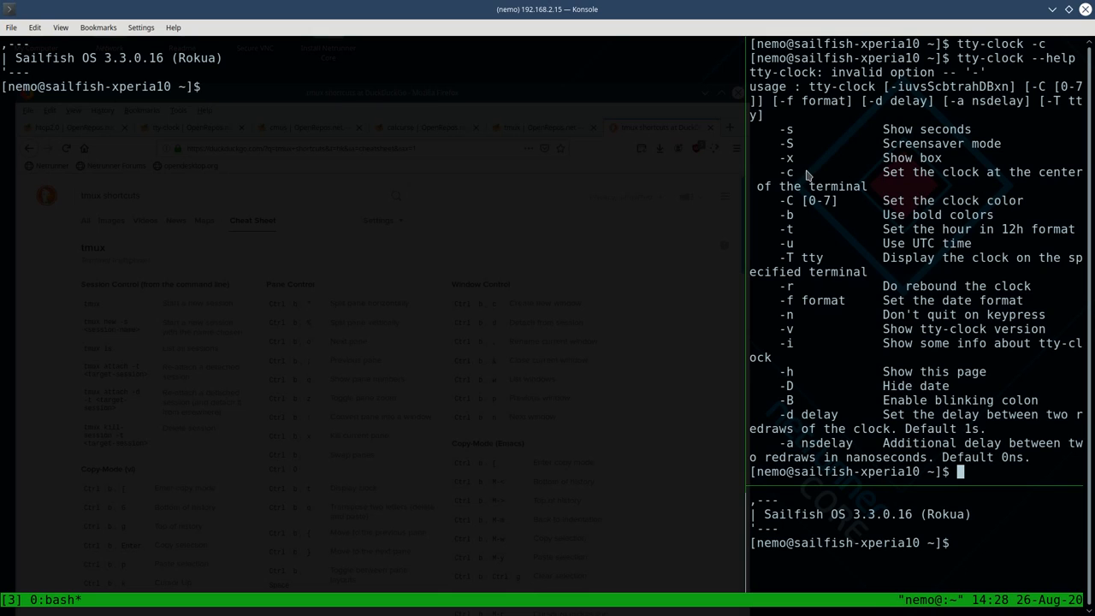
{"action": "mouse_move", "coordinate": [914, 242]}
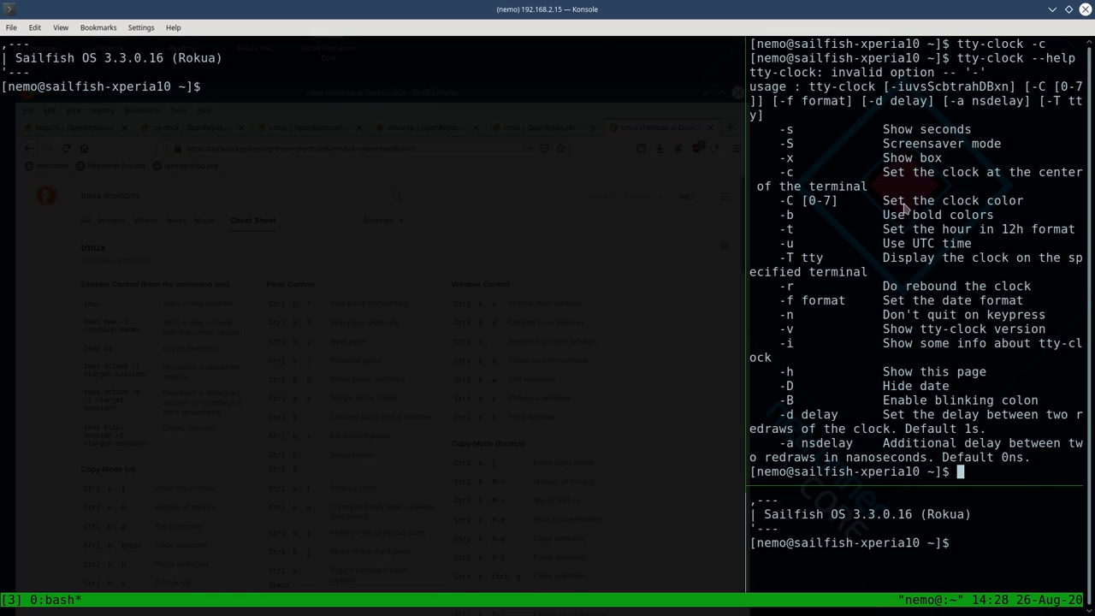
{"action": "mouse_move", "coordinate": [928, 218]}
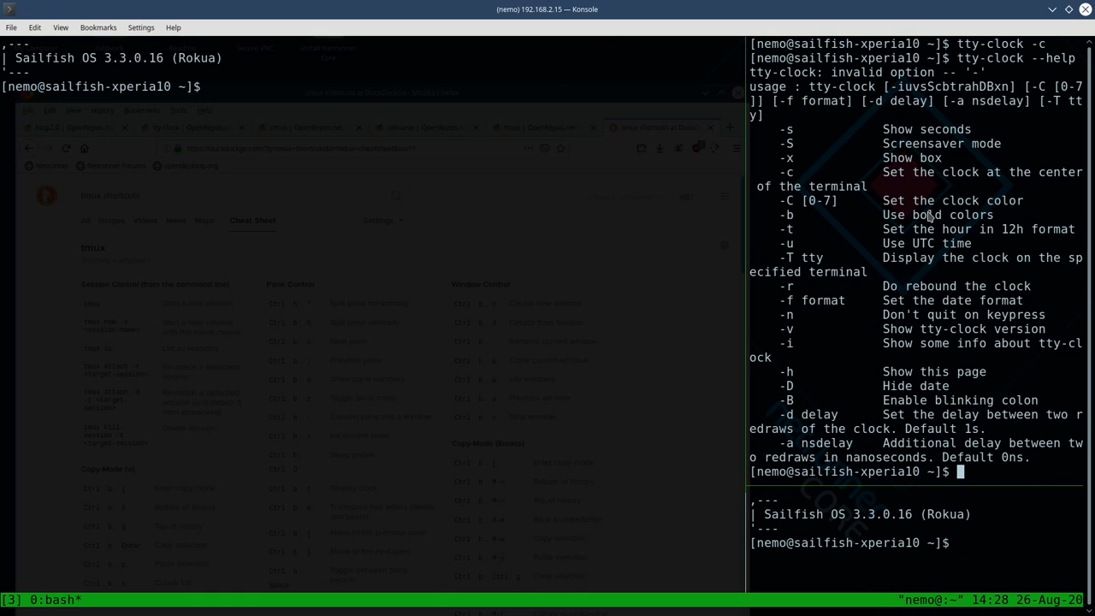
{"action": "mouse_move", "coordinate": [874, 312]}
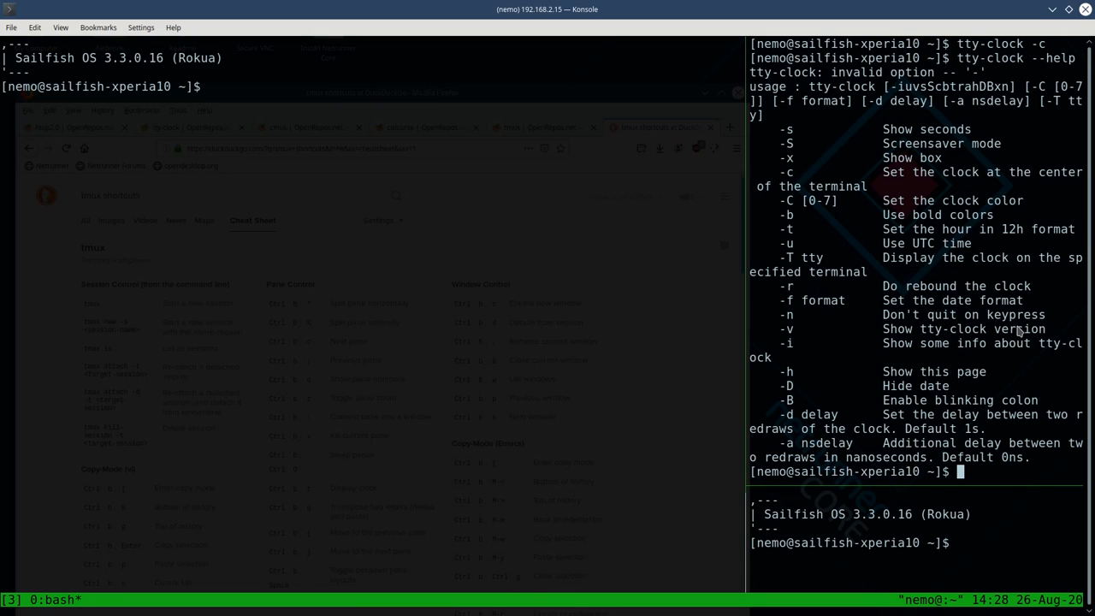
{"action": "mouse_move", "coordinate": [1009, 337]}
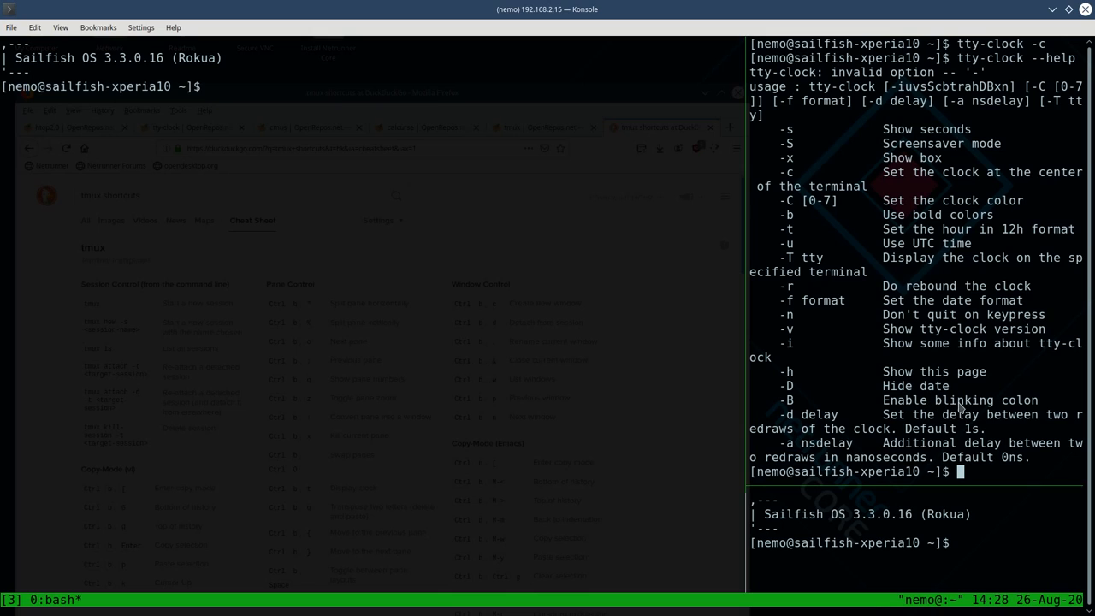
{"action": "mouse_move", "coordinate": [845, 169]}
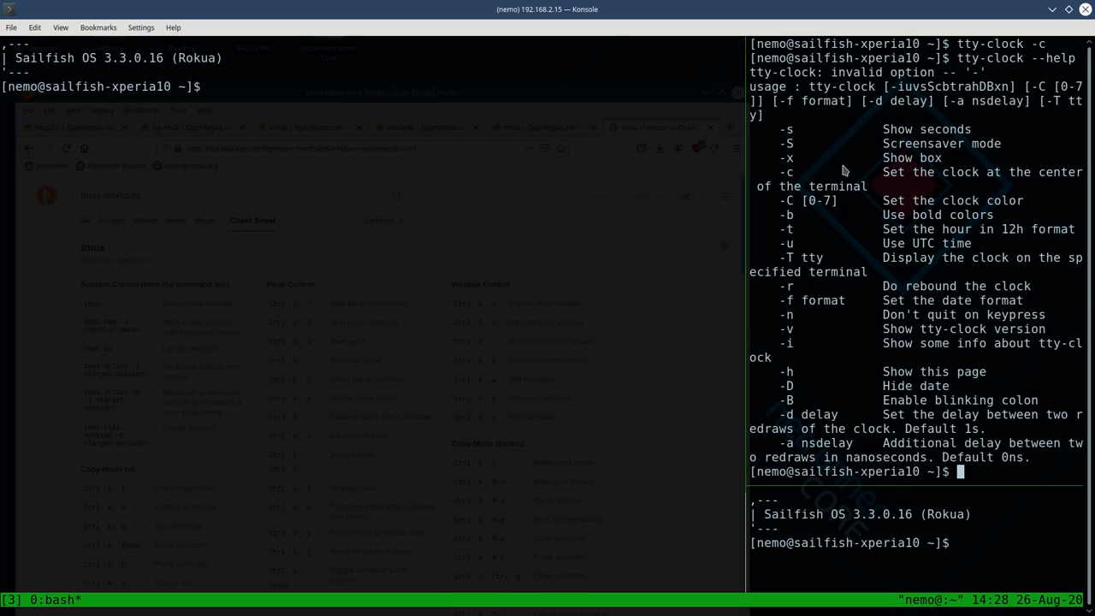
{"action": "type", "text": "tty"}
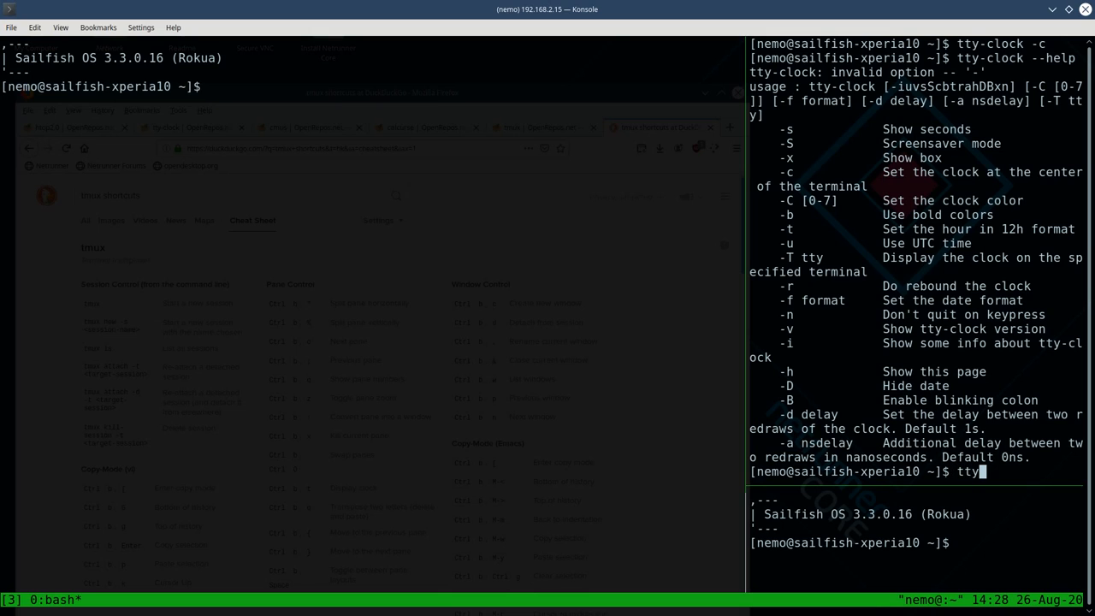
{"action": "type", "text": "-cloc"}
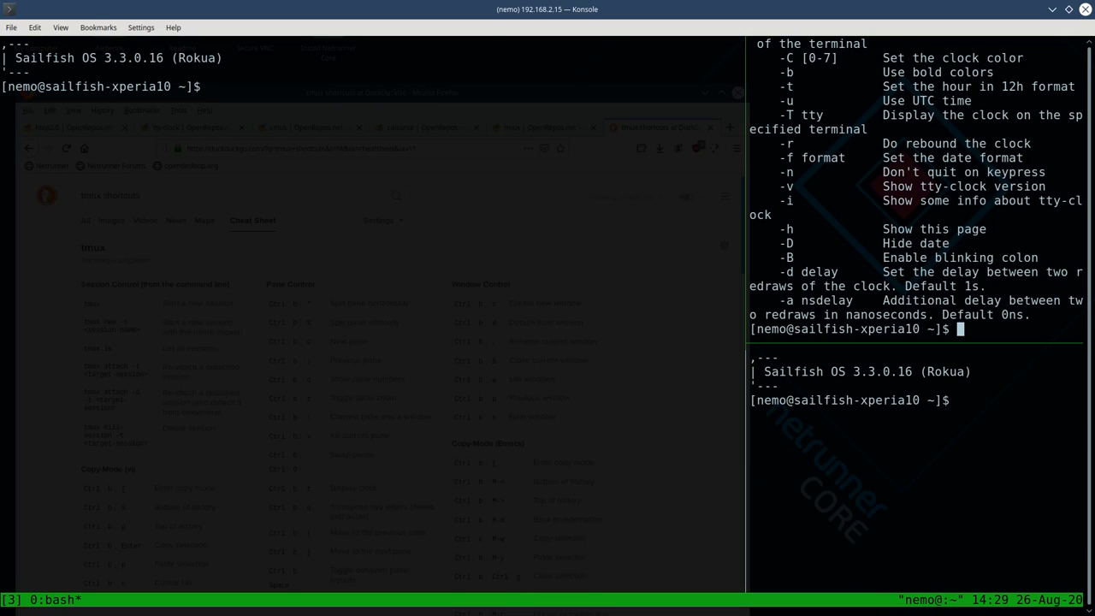
{"action": "mouse_move", "coordinate": [945, 277]}
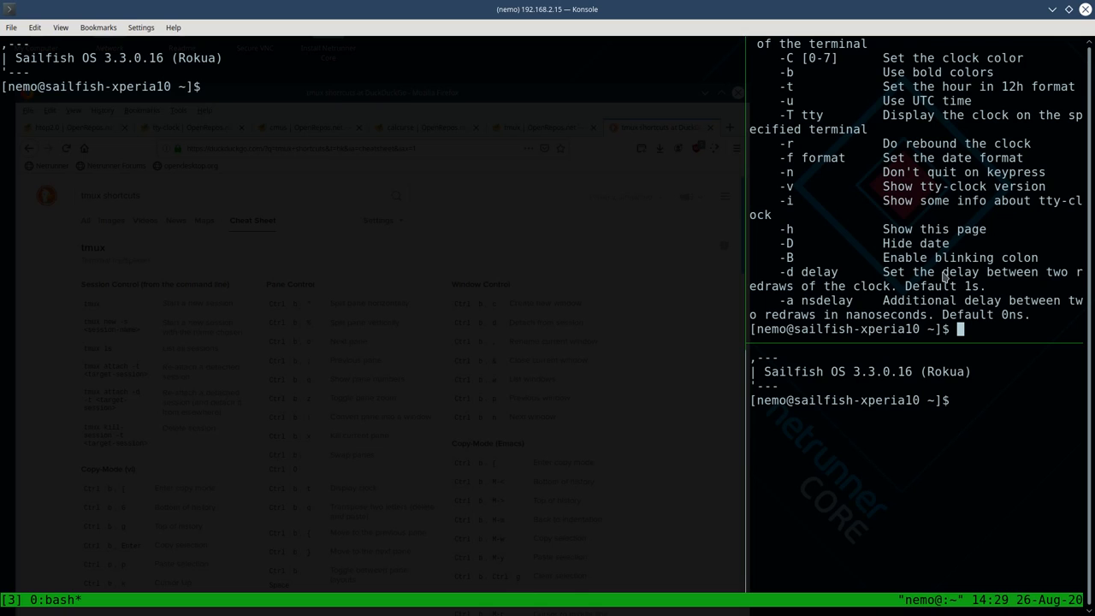
{"action": "mouse_move", "coordinate": [946, 279]}
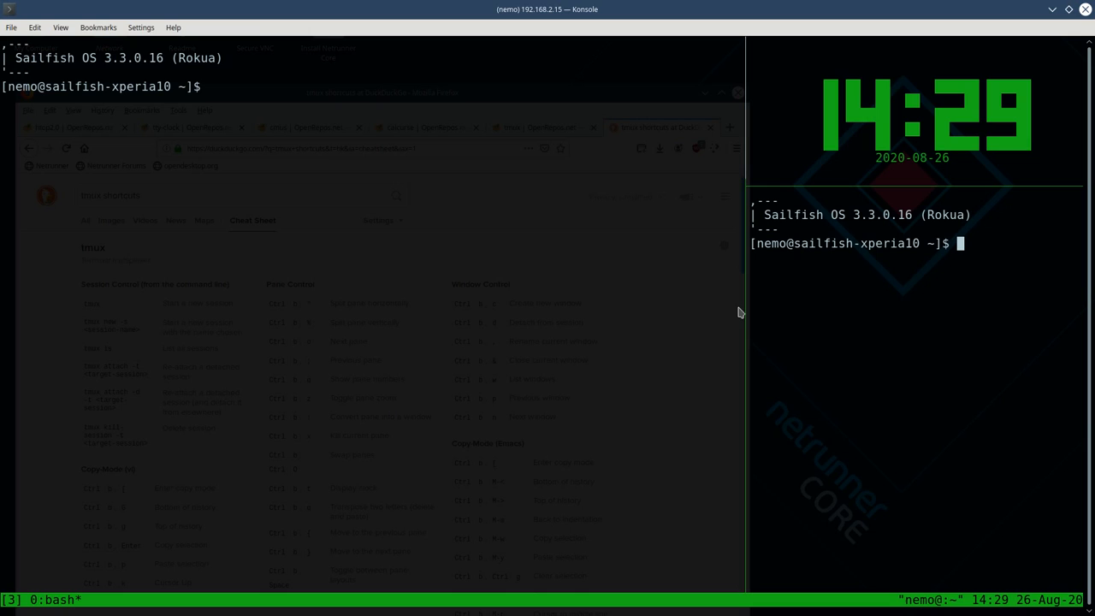
- Run calcurse in the lower right shell, getting the already-running instance warning
{"action": "type", "text": "cal"}
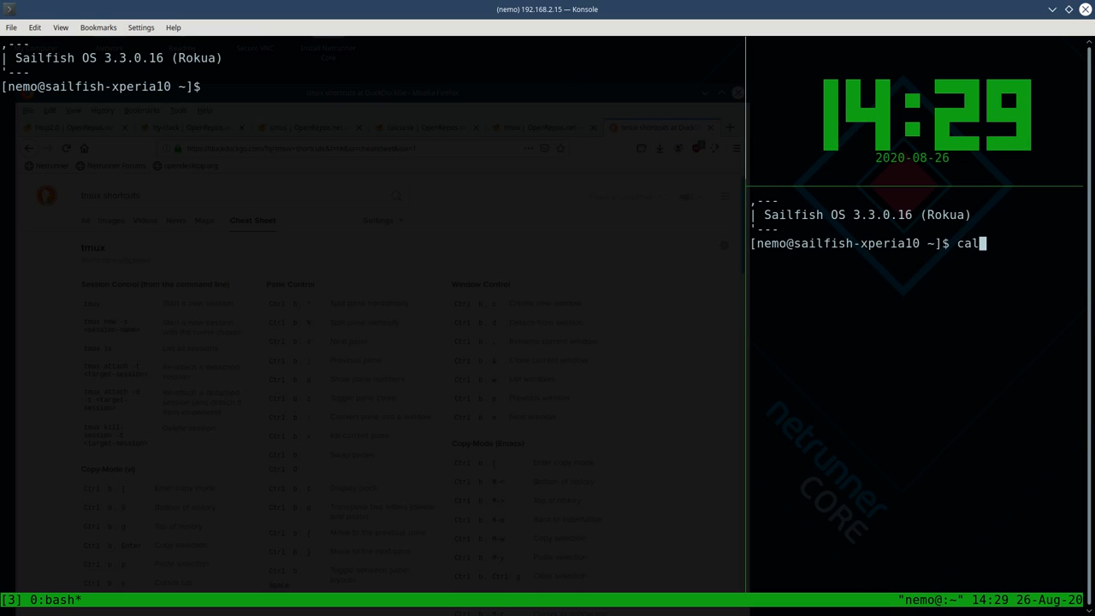
{"action": "type", "text": "curse"}
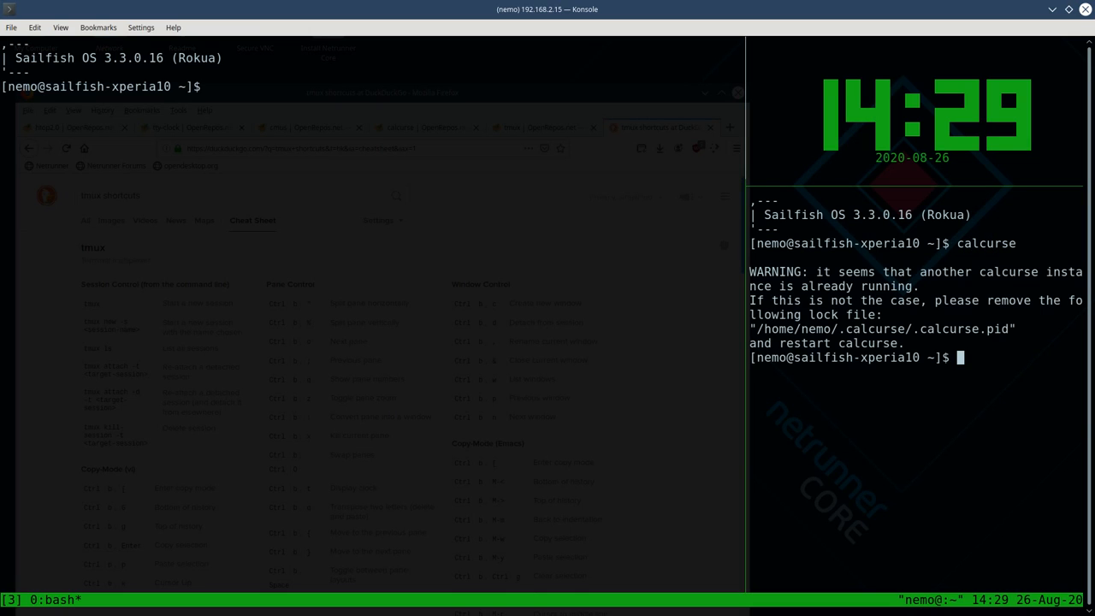
{"action": "mouse_move", "coordinate": [909, 408]}
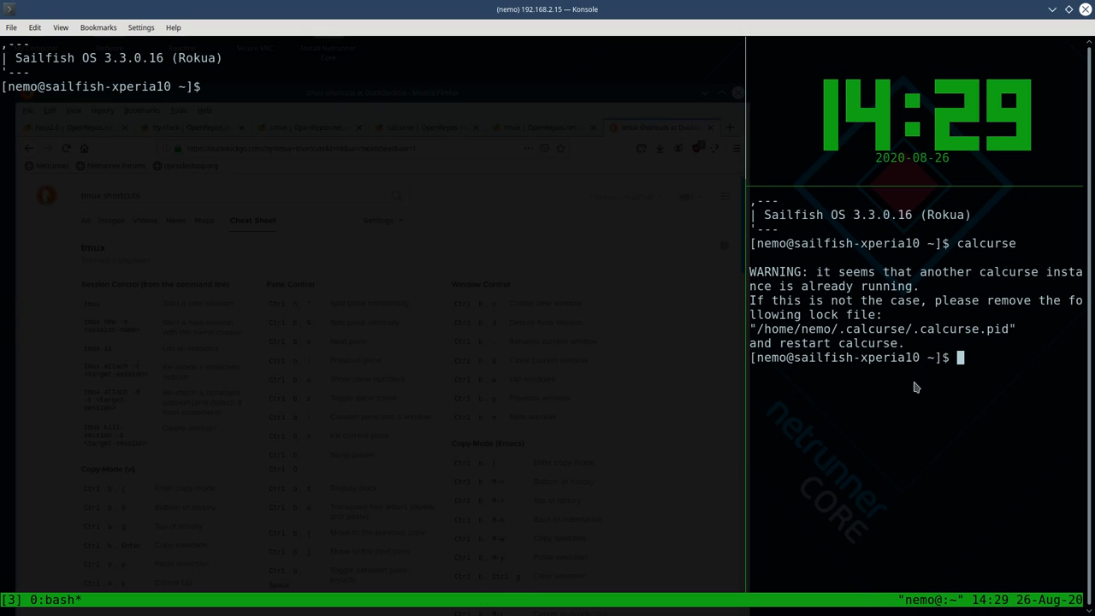
{"action": "mouse_move", "coordinate": [910, 374]}
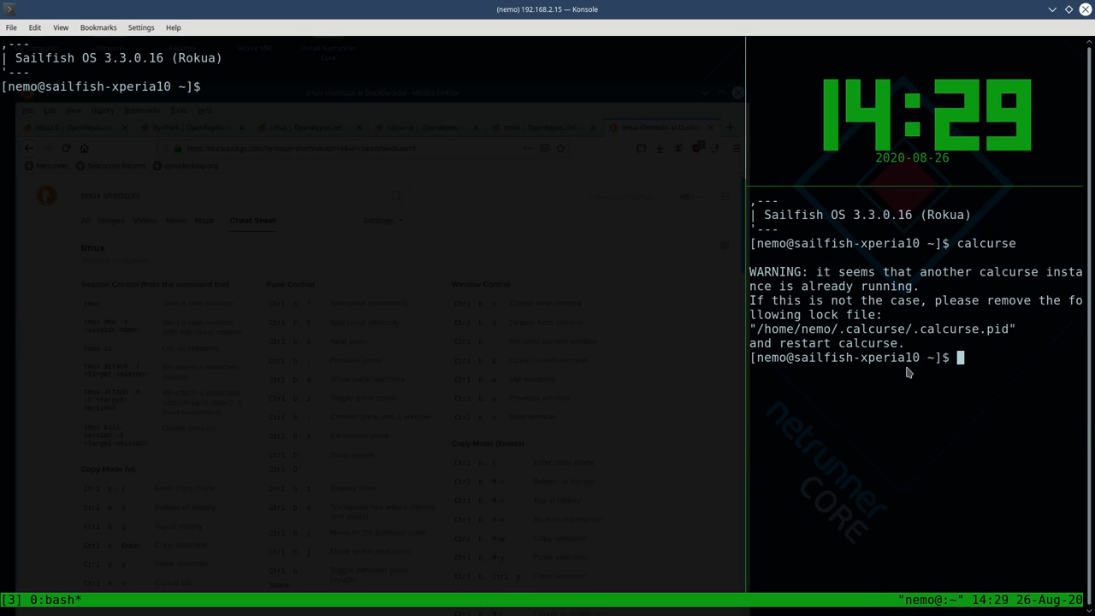
{"action": "mouse_move", "coordinate": [735, 341]}
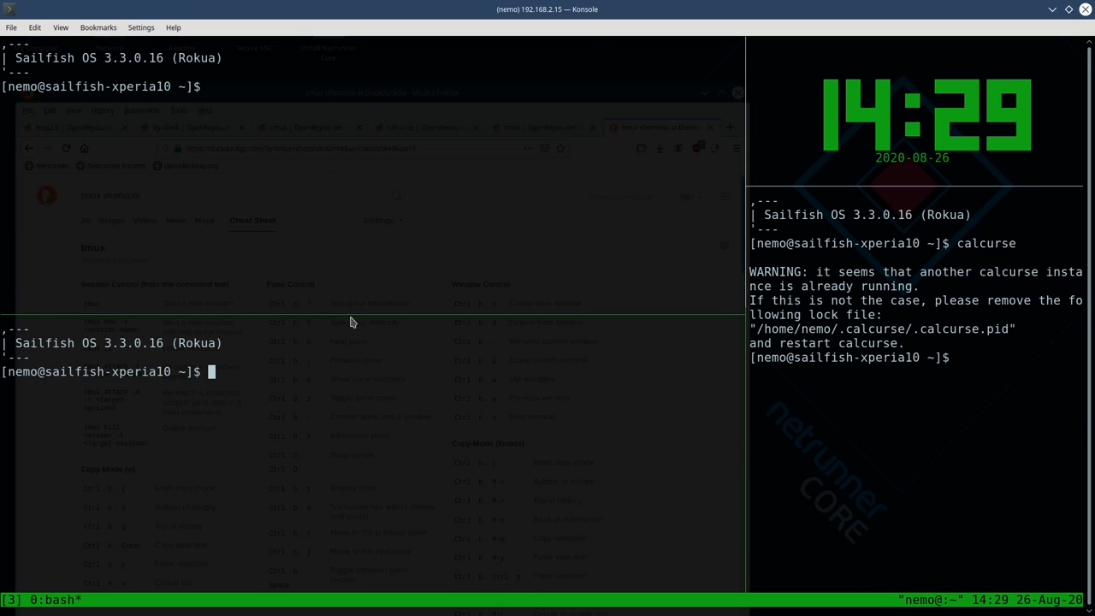
- Put htop at the upper-left shell's prompt, typing stray characters while resizing
{"action": "type", "text": "hto"}
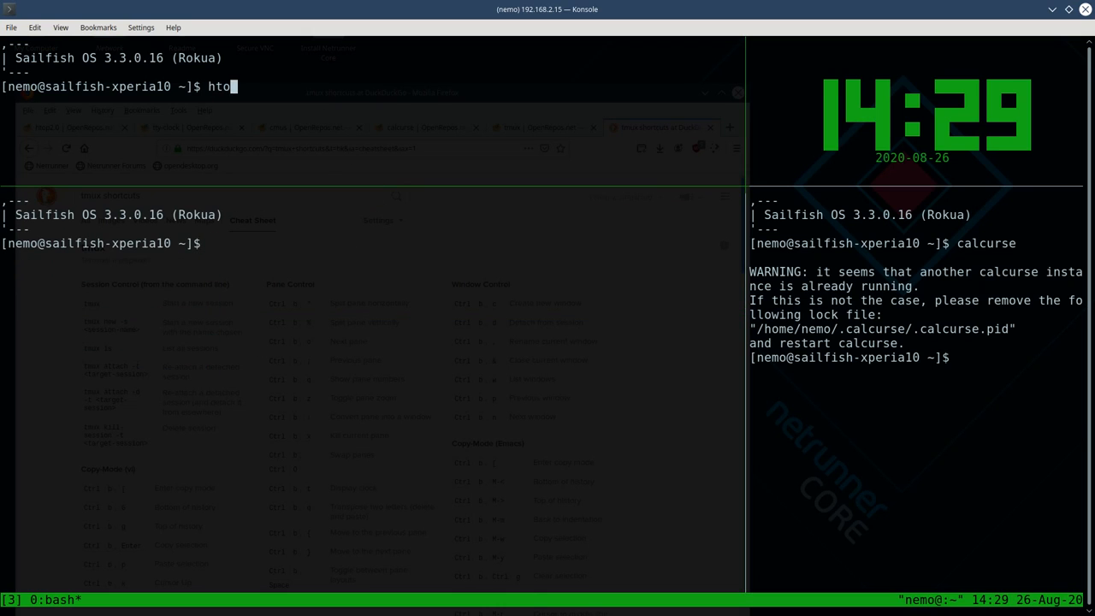
{"action": "type", "text": "fsiughiughisw"}
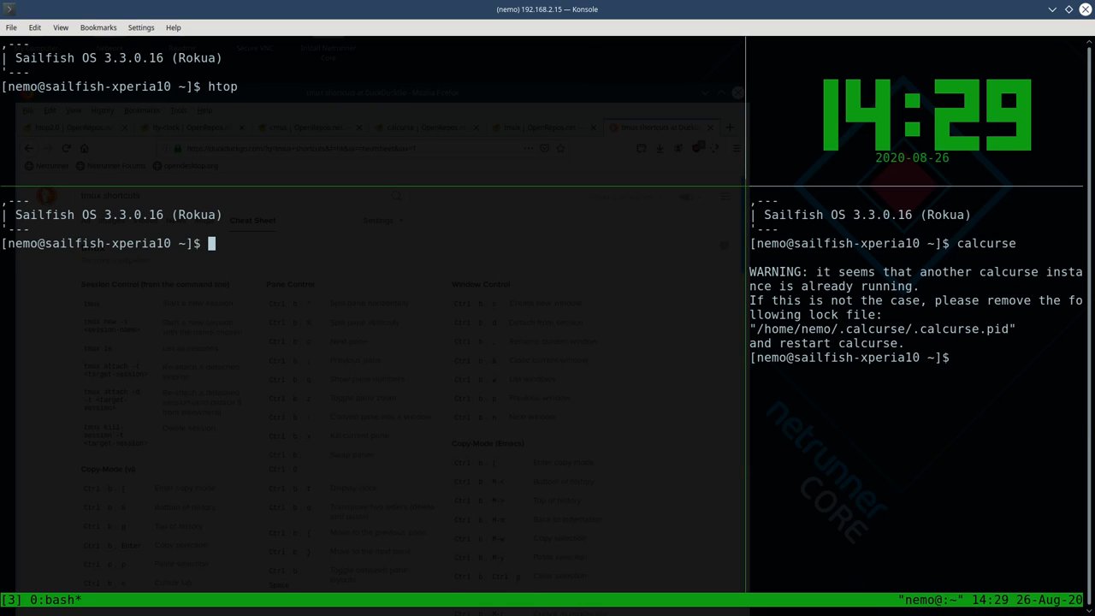
{"action": "mouse_move", "coordinate": [380, 320]}
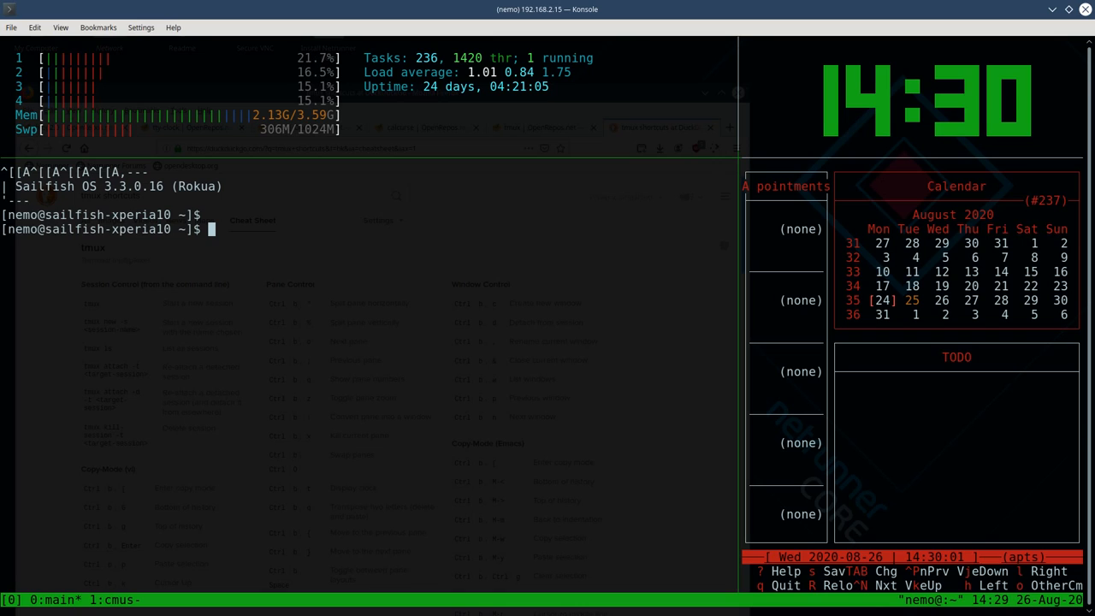
{"action": "mouse_move", "coordinate": [459, 351]}
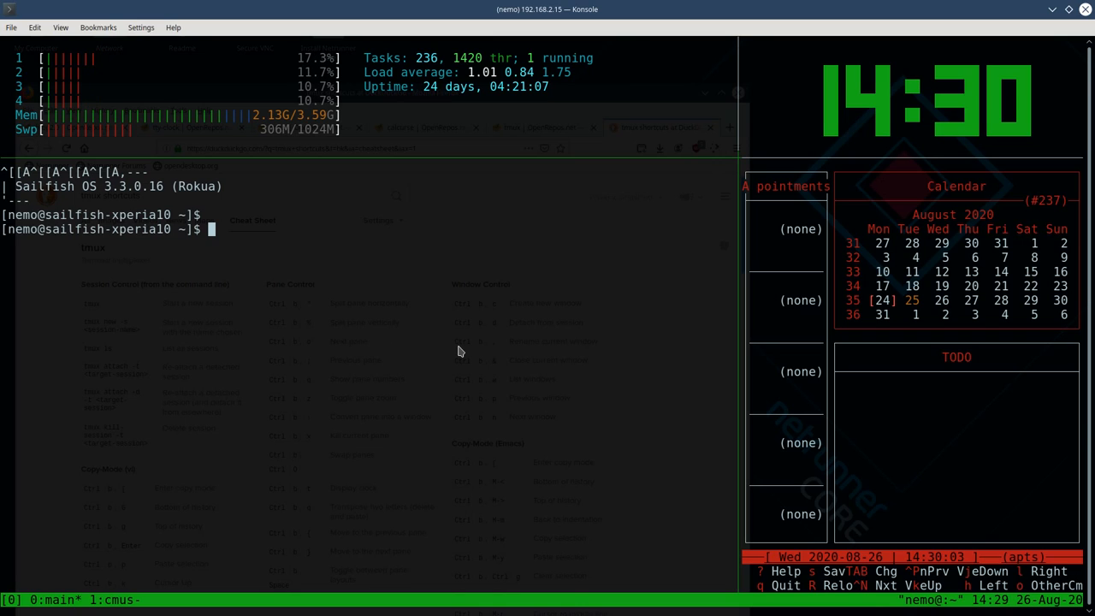
{"action": "mouse_move", "coordinate": [953, 443]}
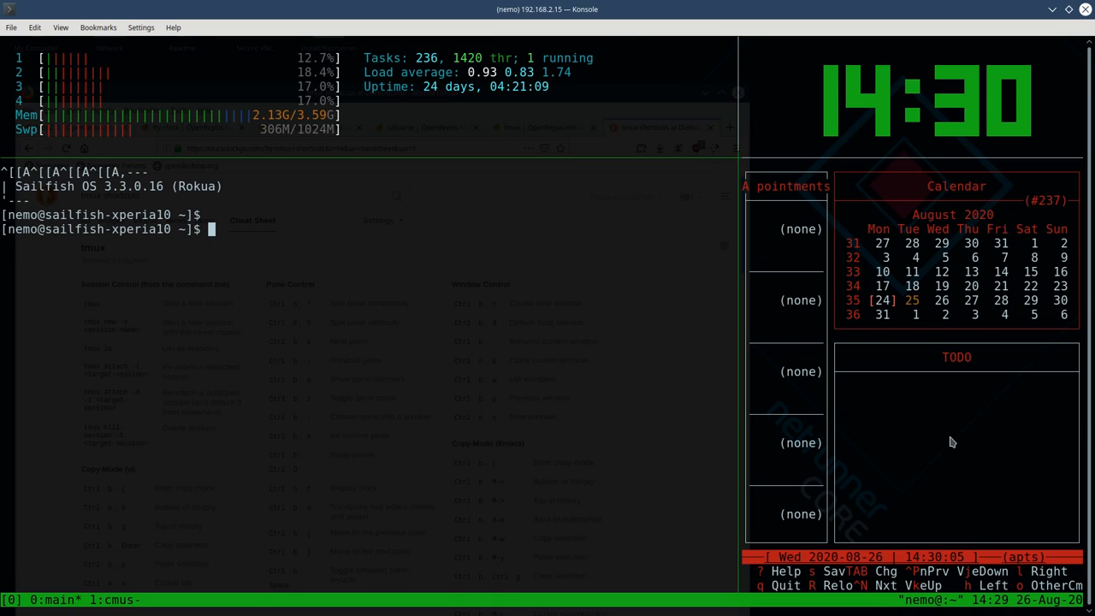
{"action": "mouse_move", "coordinate": [946, 306]}
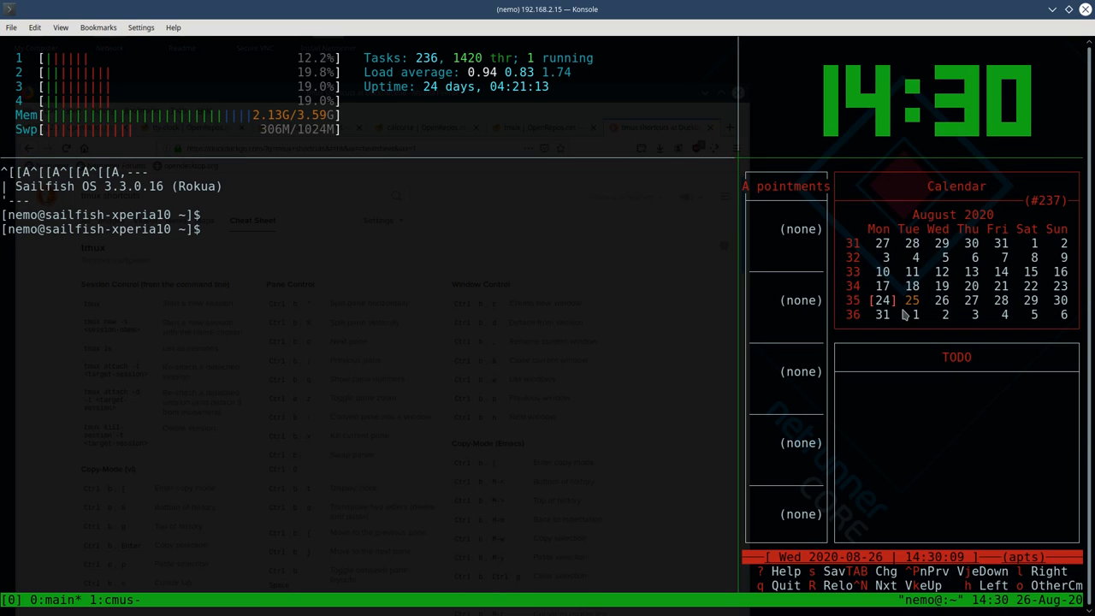
{"action": "mouse_move", "coordinate": [916, 312]}
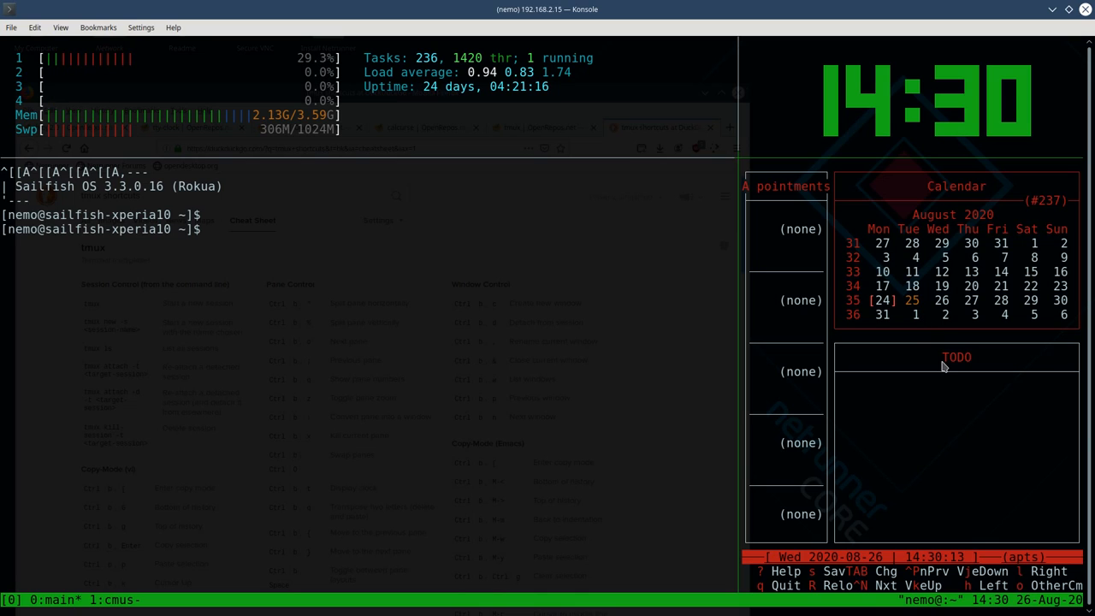
{"action": "mouse_move", "coordinate": [958, 408]}
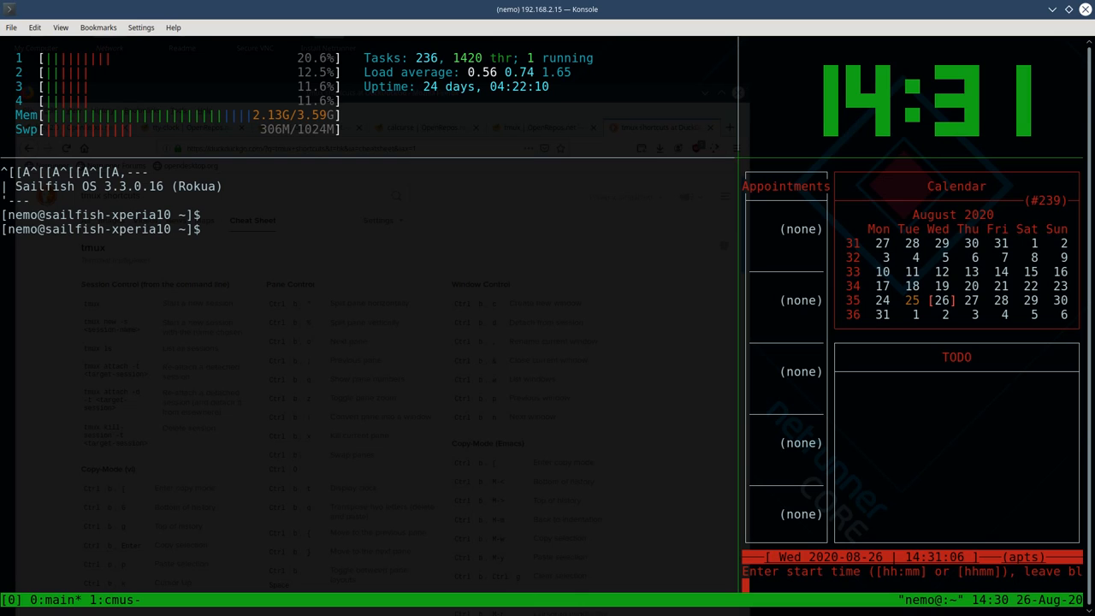
{"action": "mouse_move", "coordinate": [999, 532]}
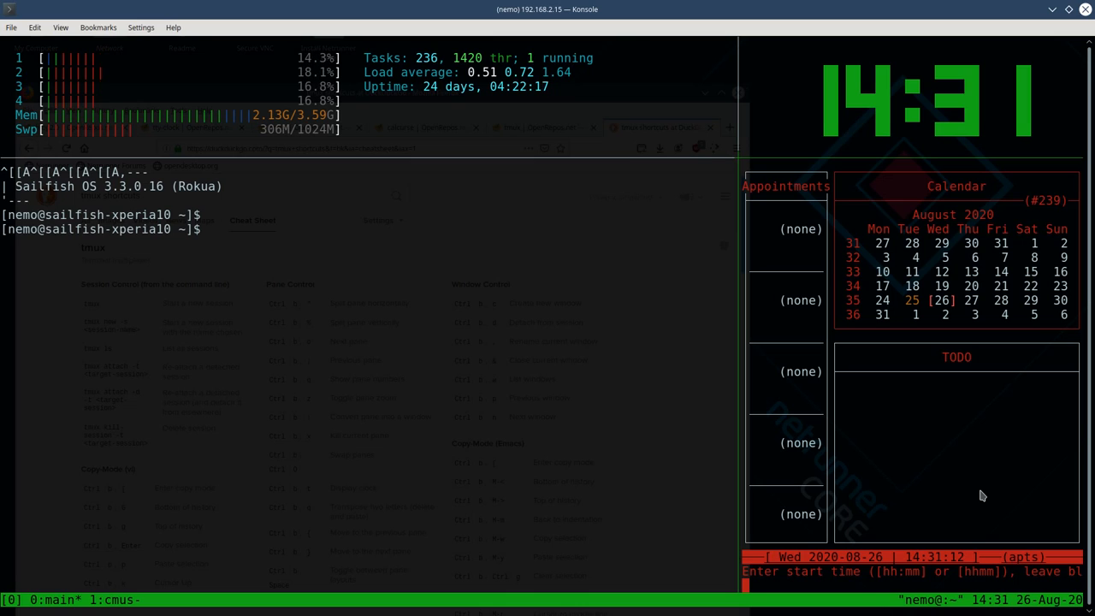
- Enter the appointment start 12:00, end 14 and description Meet for 26 August
{"action": "type", "text": "12:0"}
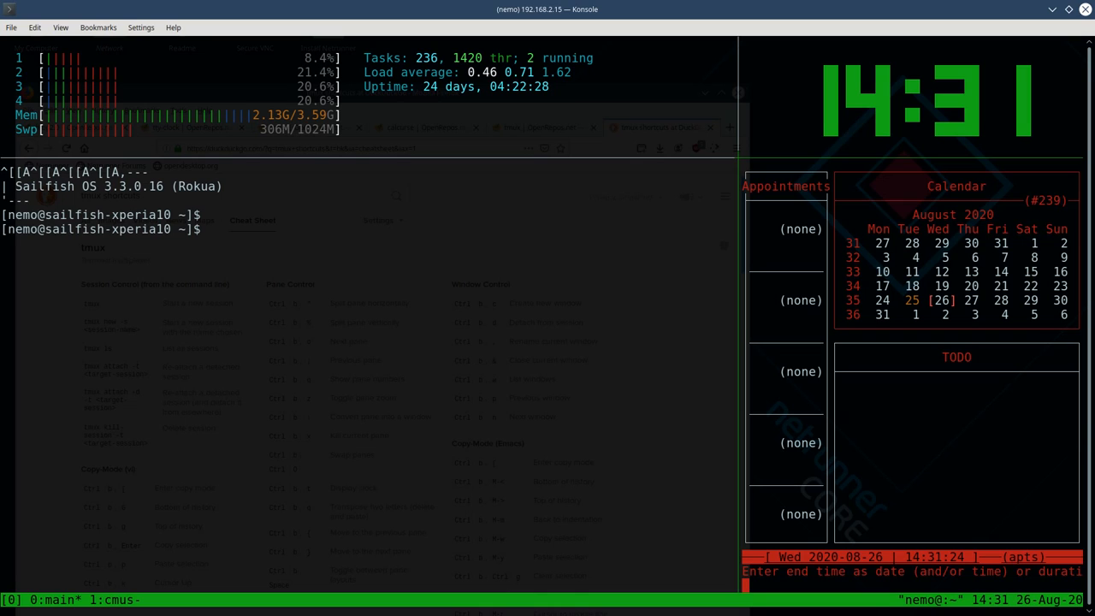
{"action": "type", "text": "14"}
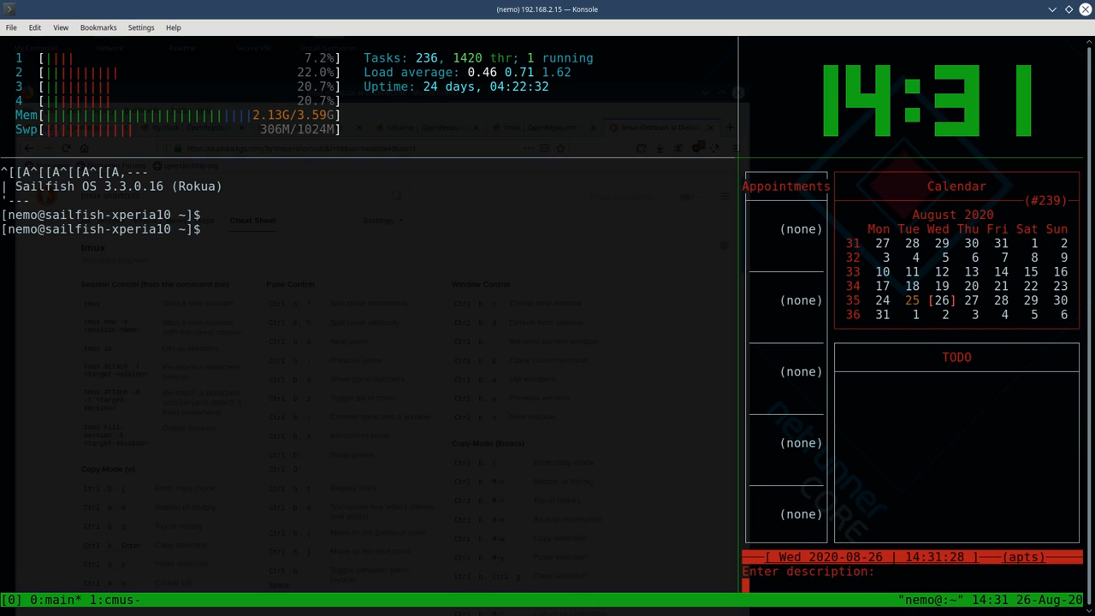
{"action": "type", "text": "Meet"}
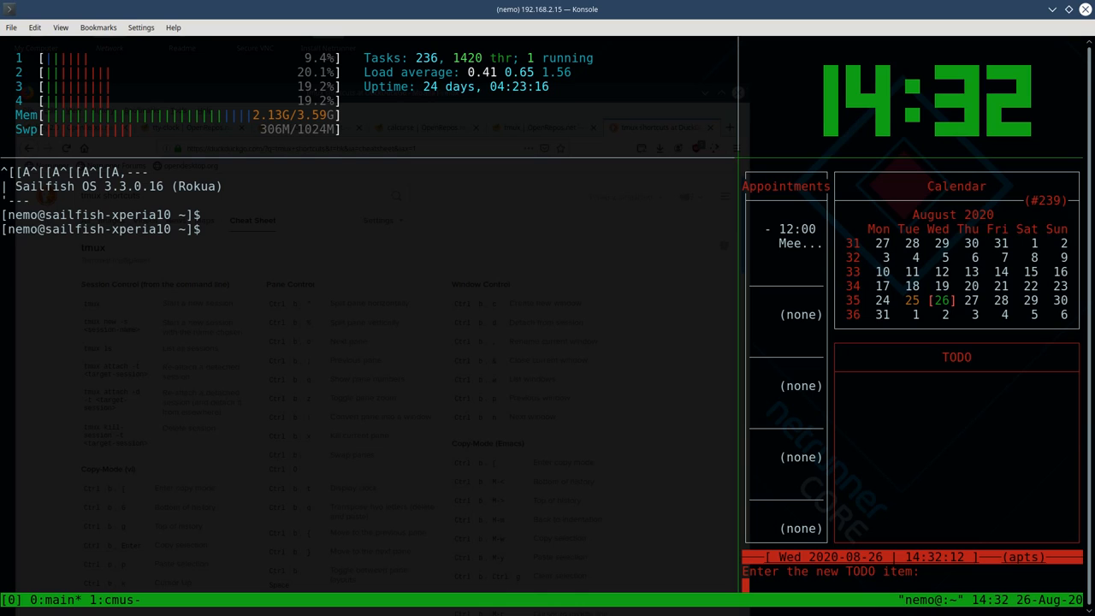
- Type the to-do text beginning 'Re... Screencas' for the Record SailfishOS Podcast item
{"action": "type", "text": "Record"}
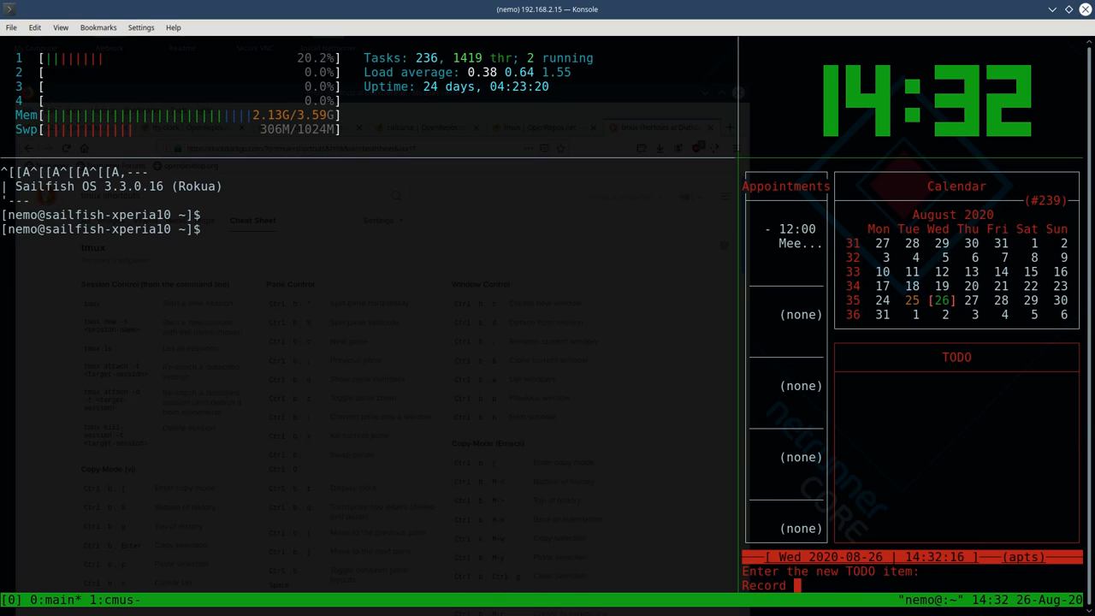
{"action": "type", "text": "Screencas"}
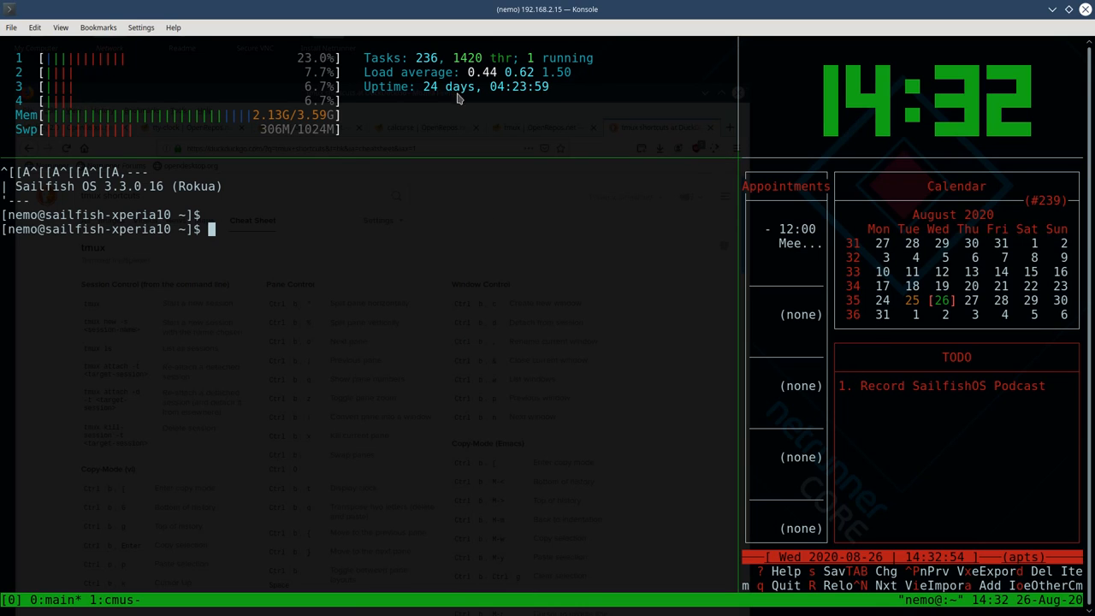
{"action": "mouse_move", "coordinate": [382, 355]}
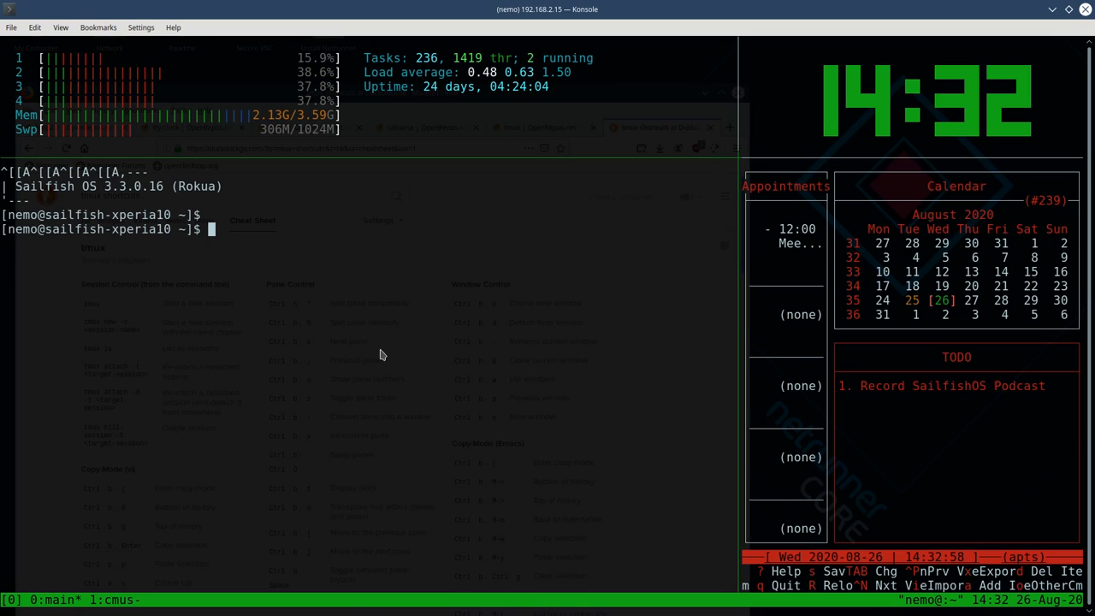
- Type git and ssh at a shell prompt before switching to the browser cheat sheet
{"action": "type", "text": "git"}
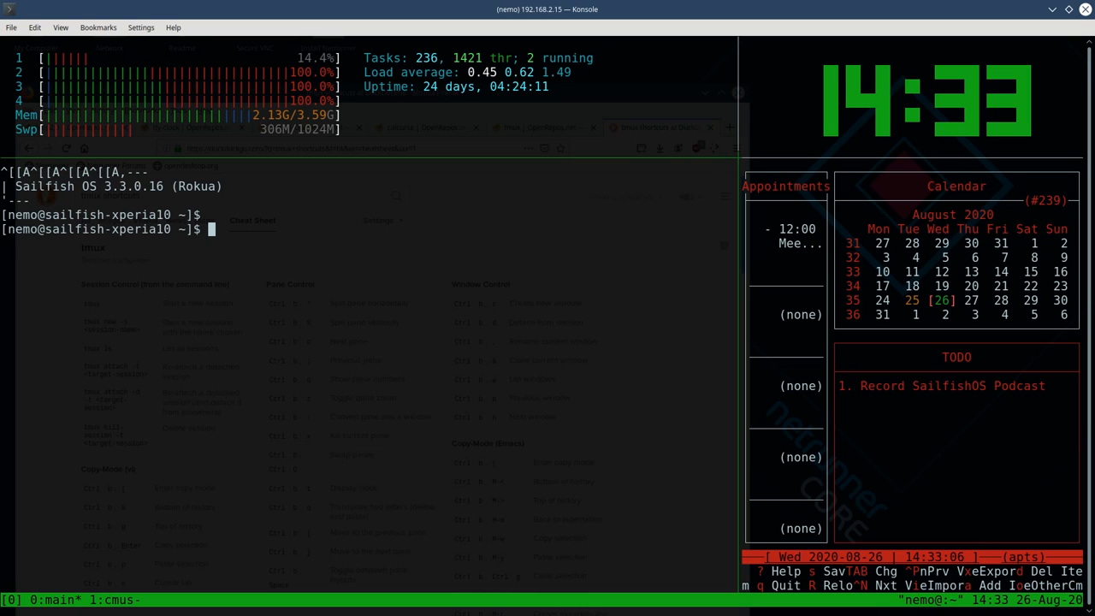
{"action": "type", "text": "ssh"}
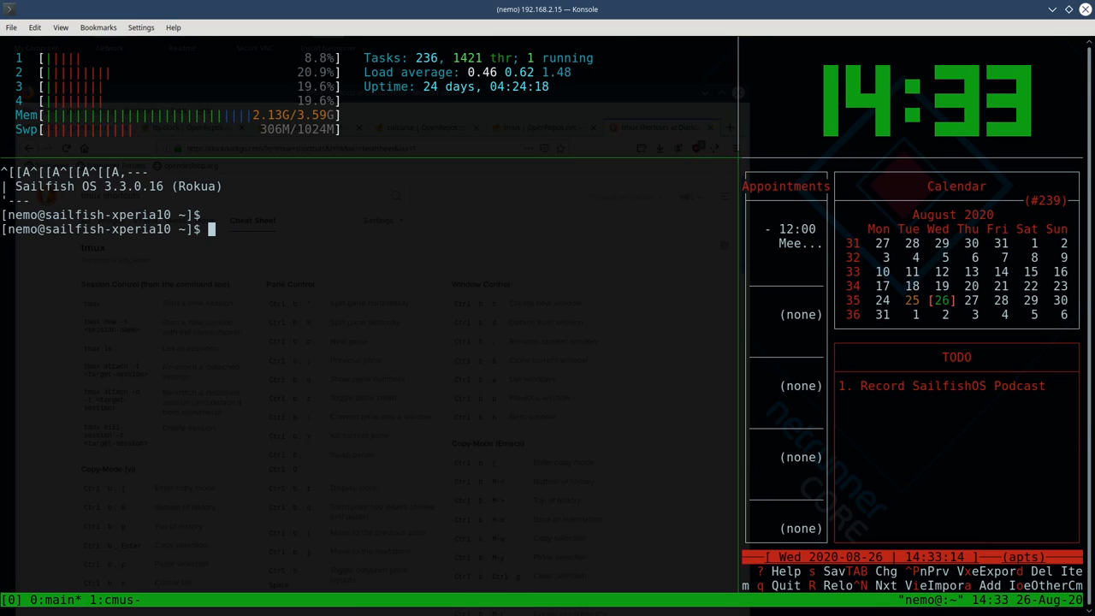
{"action": "mouse_move", "coordinate": [391, 263]}
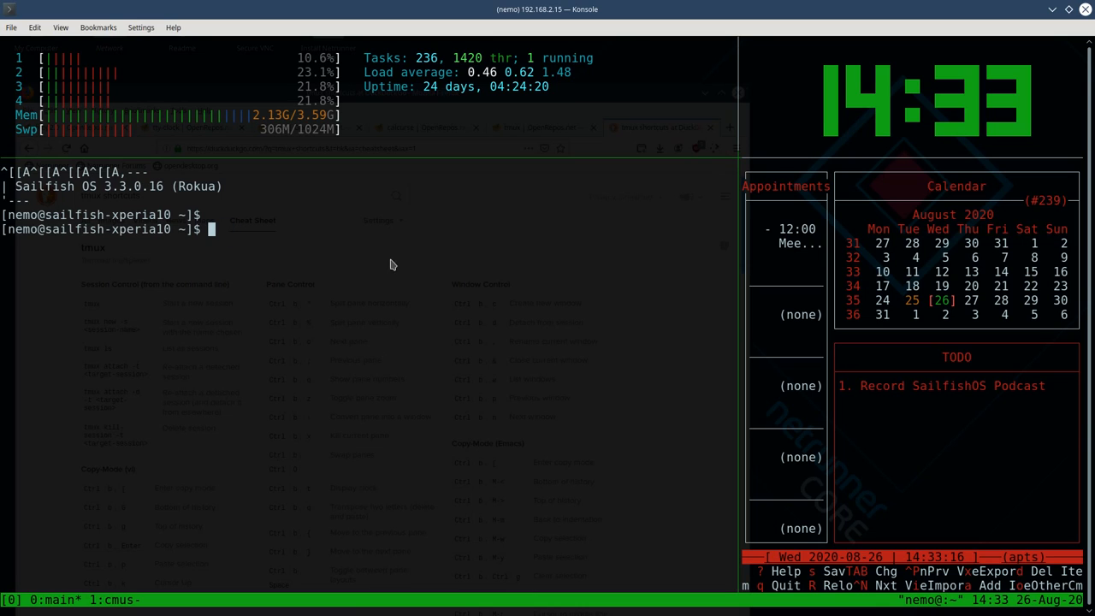
{"action": "mouse_move", "coordinate": [428, 303]}
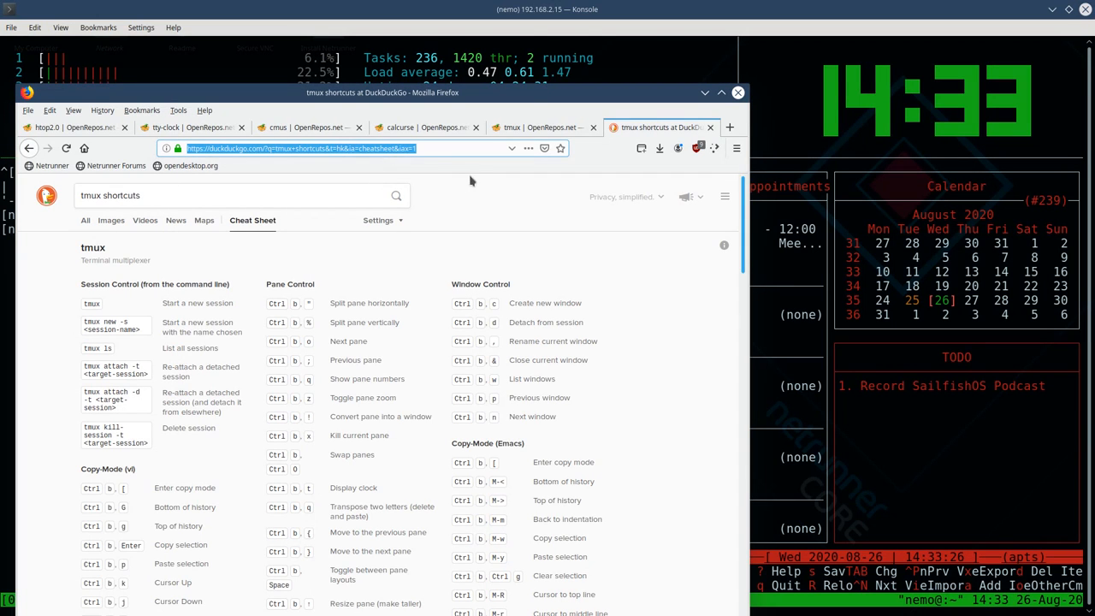
- Search OpenRepos for irssie, then for weechat on the results page, both empty
{"action": "left_click", "coordinate": [73, 126]}
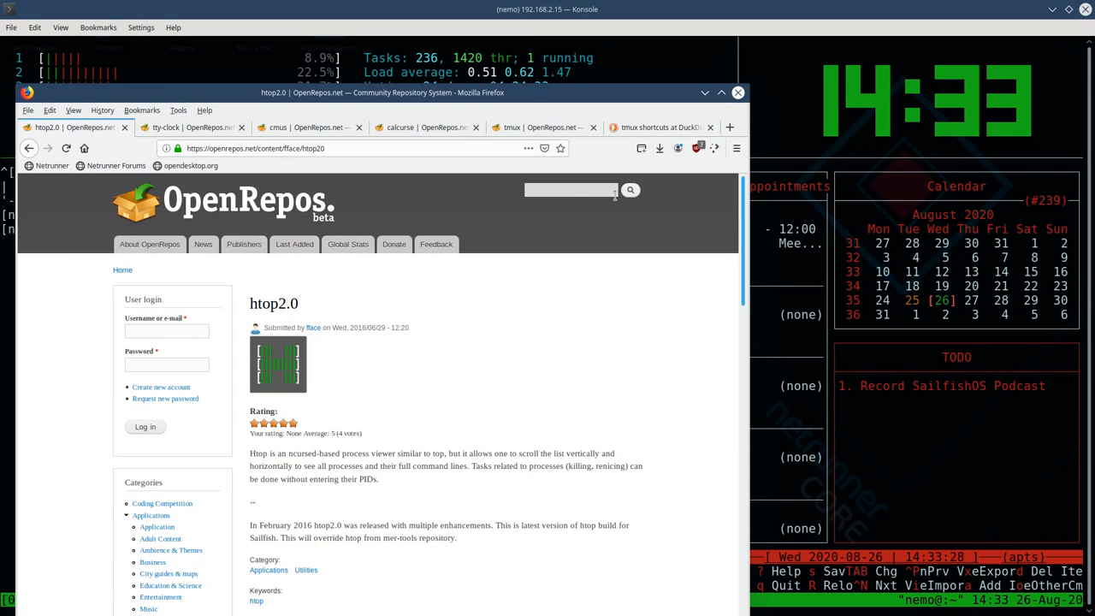
{"action": "type", "text": "irssie"}
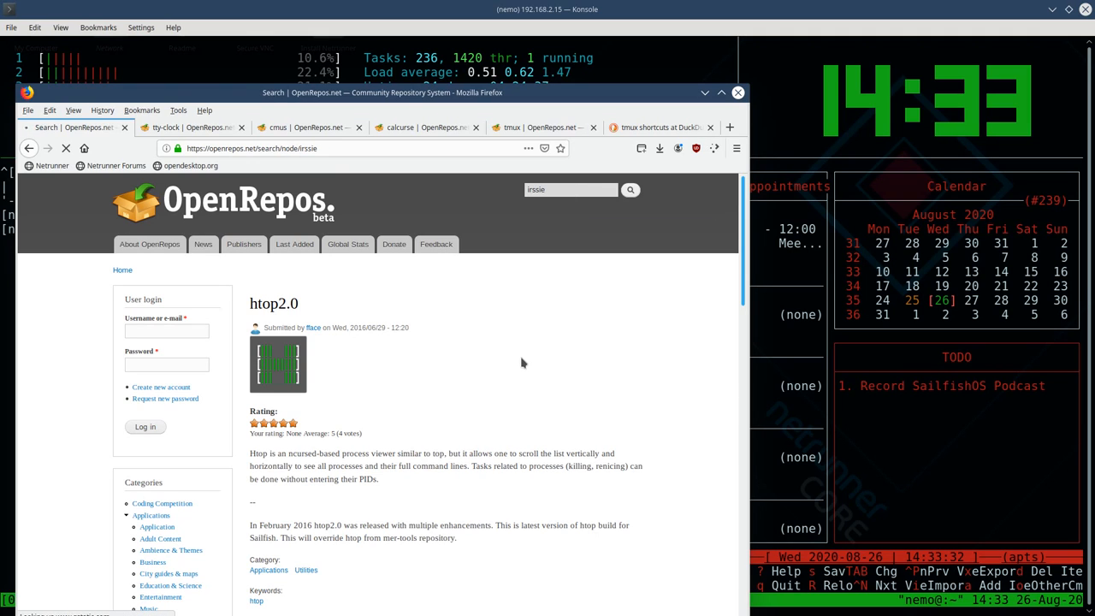
{"action": "left_click", "coordinate": [631, 189]}
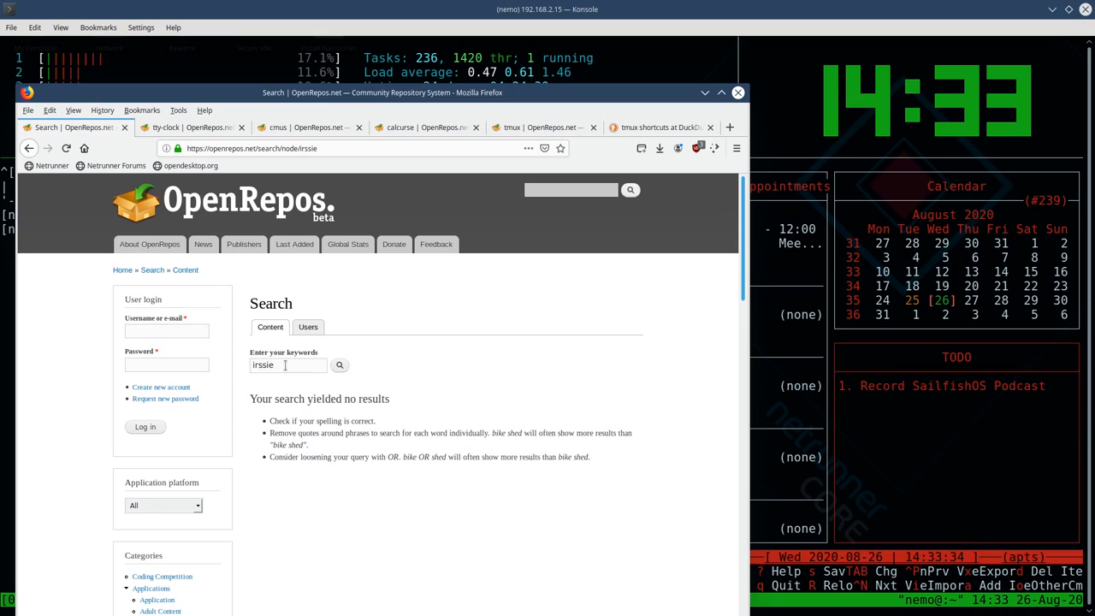
{"action": "type", "text": "weechat"}
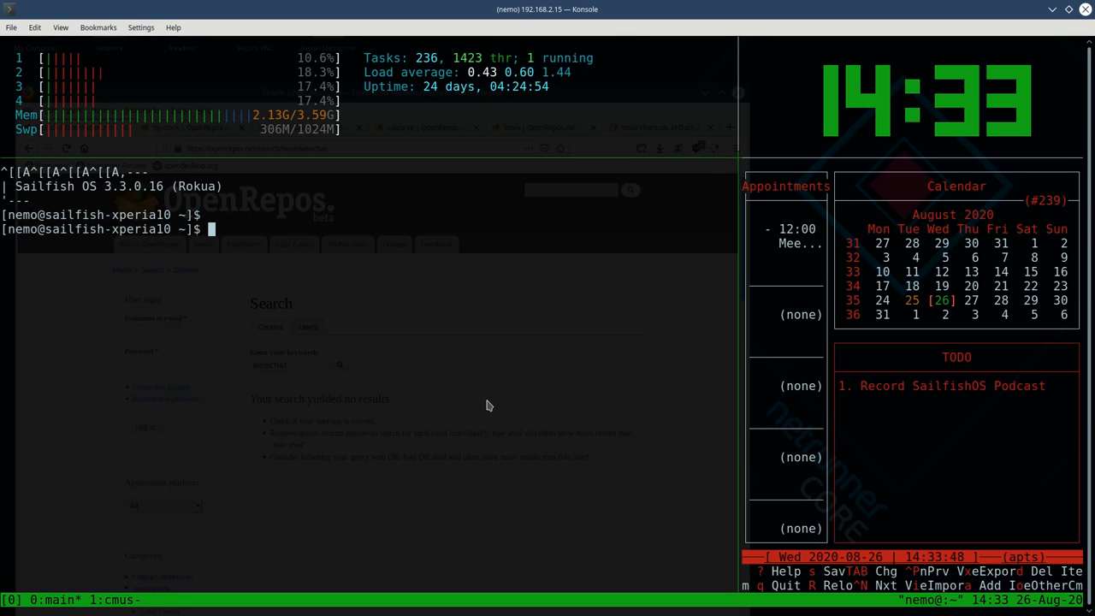
{"action": "mouse_move", "coordinate": [413, 402]}
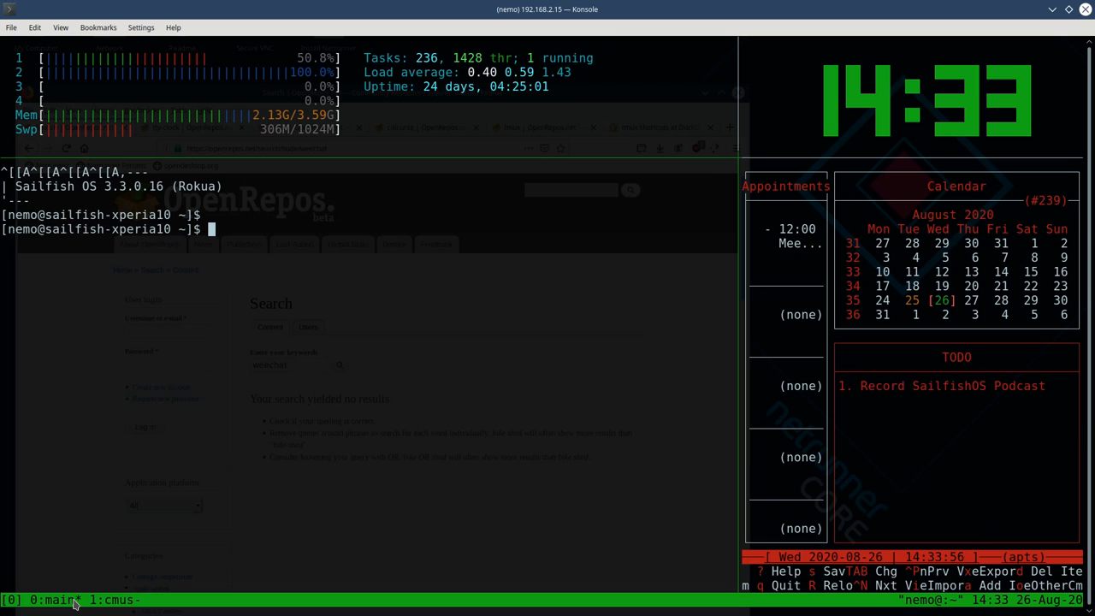
{"action": "mouse_move", "coordinate": [373, 484]}
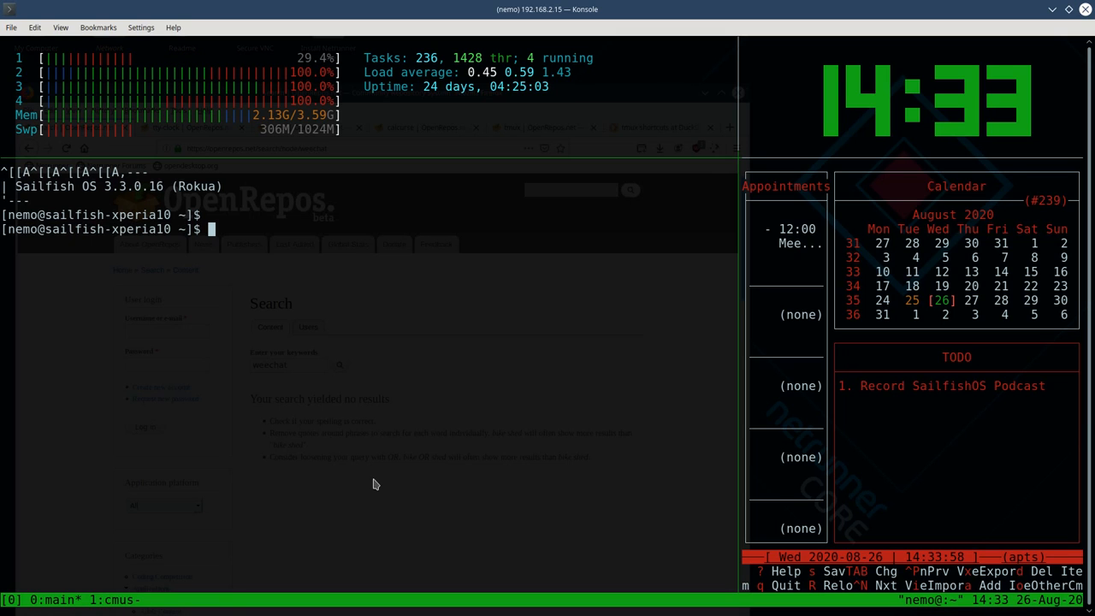
{"action": "mouse_move", "coordinate": [385, 282]}
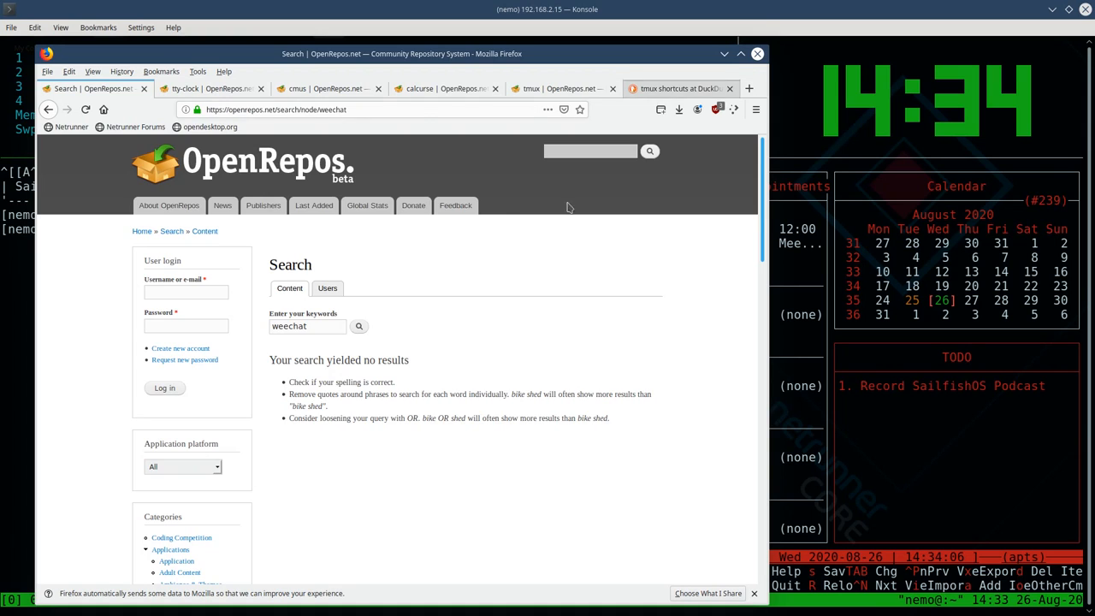
- Read the pane and window commands on DuckDuckGo's tmux cheat sheet, then return to Konsole's tmux window
{"action": "left_click", "coordinate": [676, 88]}
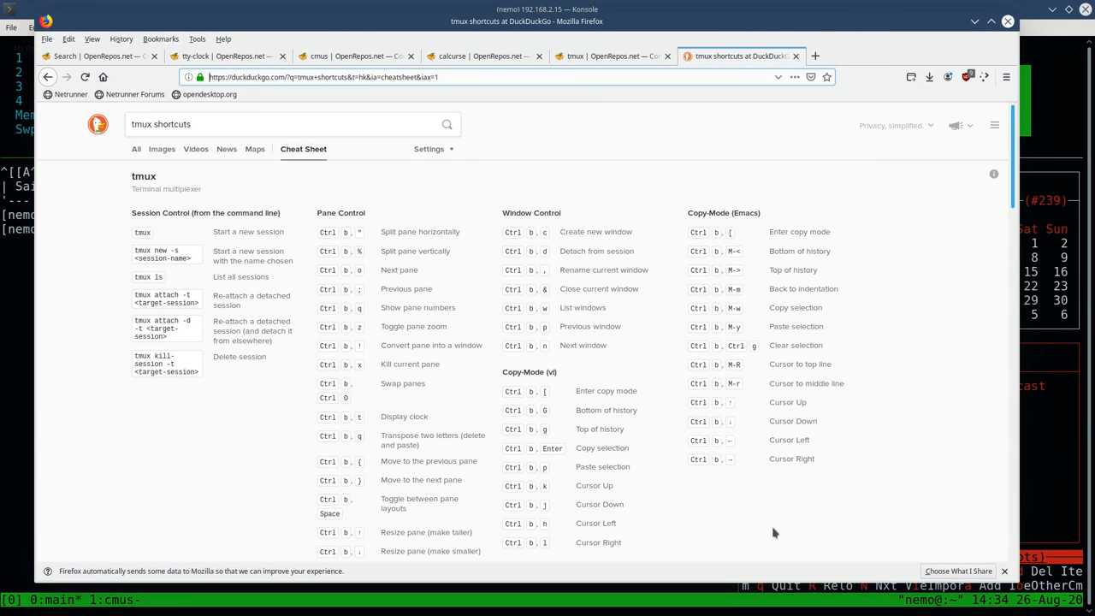
{"action": "mouse_move", "coordinate": [409, 382]}
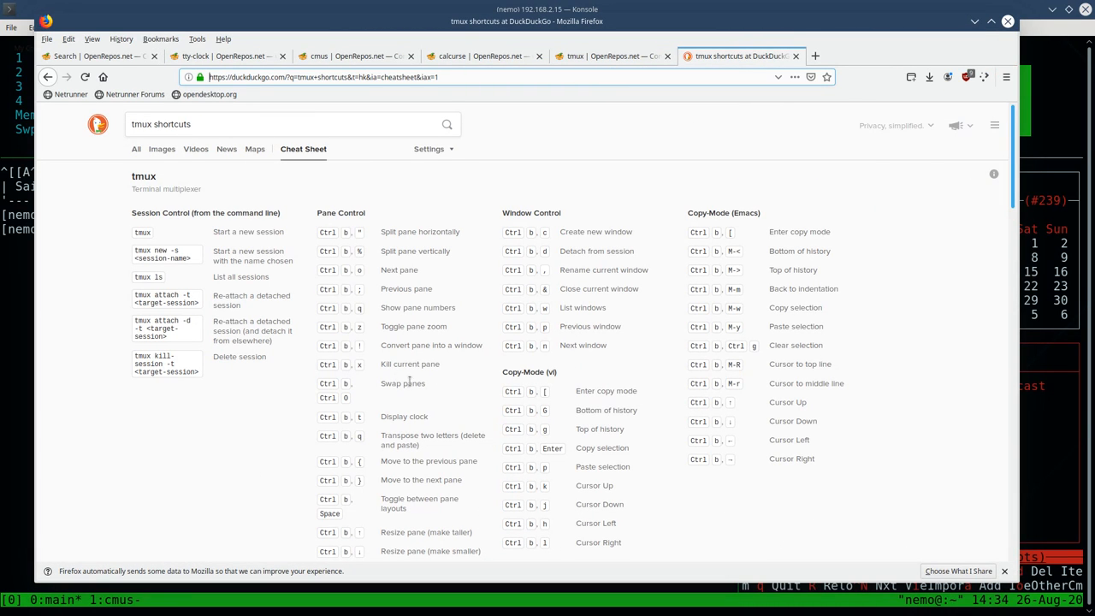
{"action": "scroll", "scroll_direction": "down", "scroll_amount": 3}
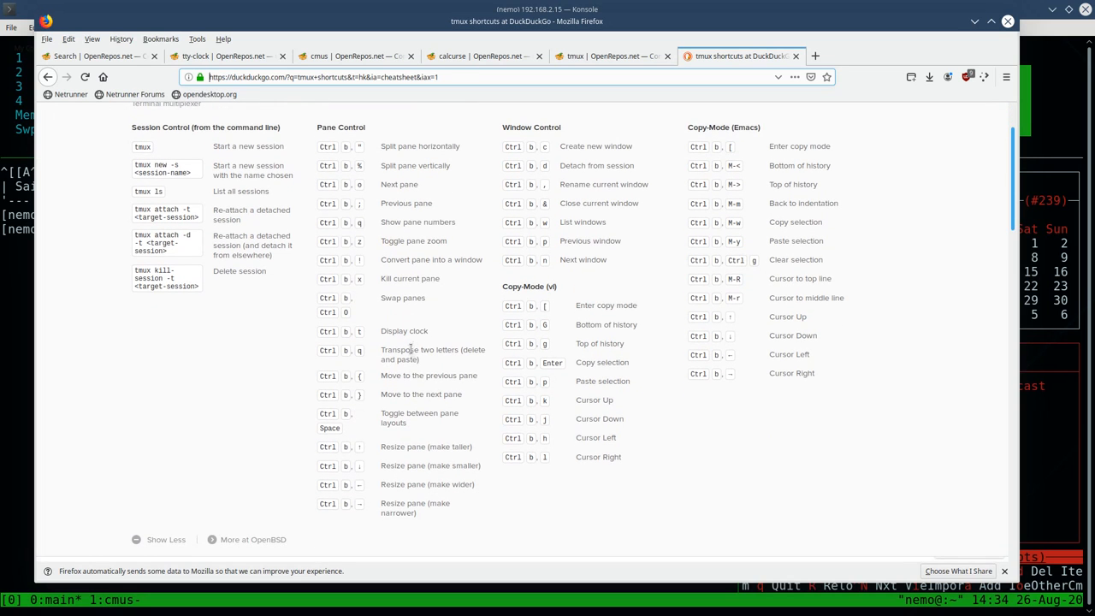
{"action": "mouse_move", "coordinate": [357, 344]}
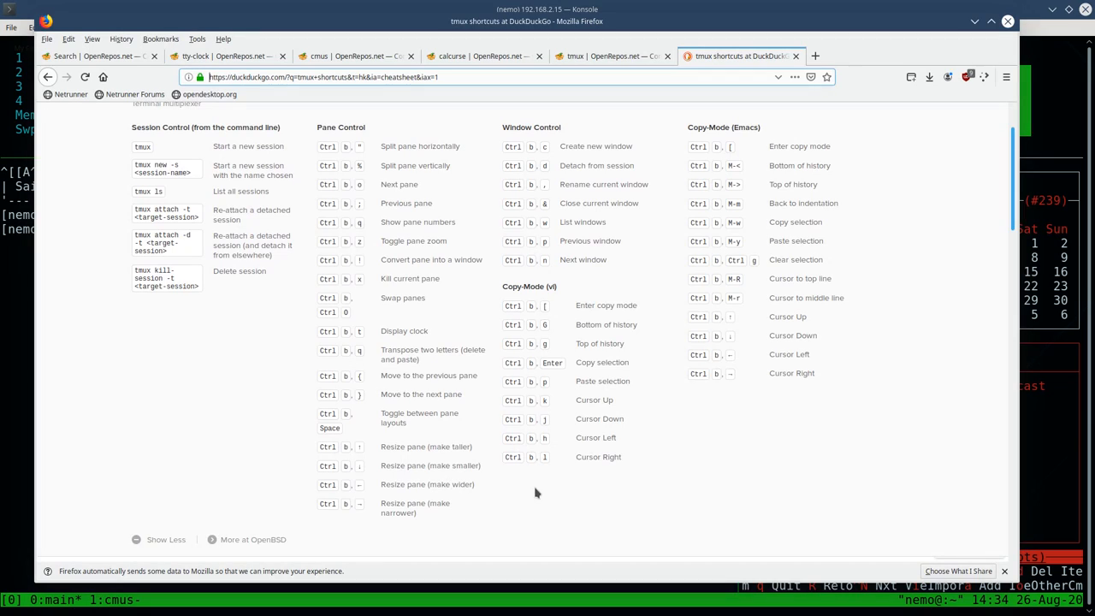
{"action": "mouse_move", "coordinate": [766, 323]}
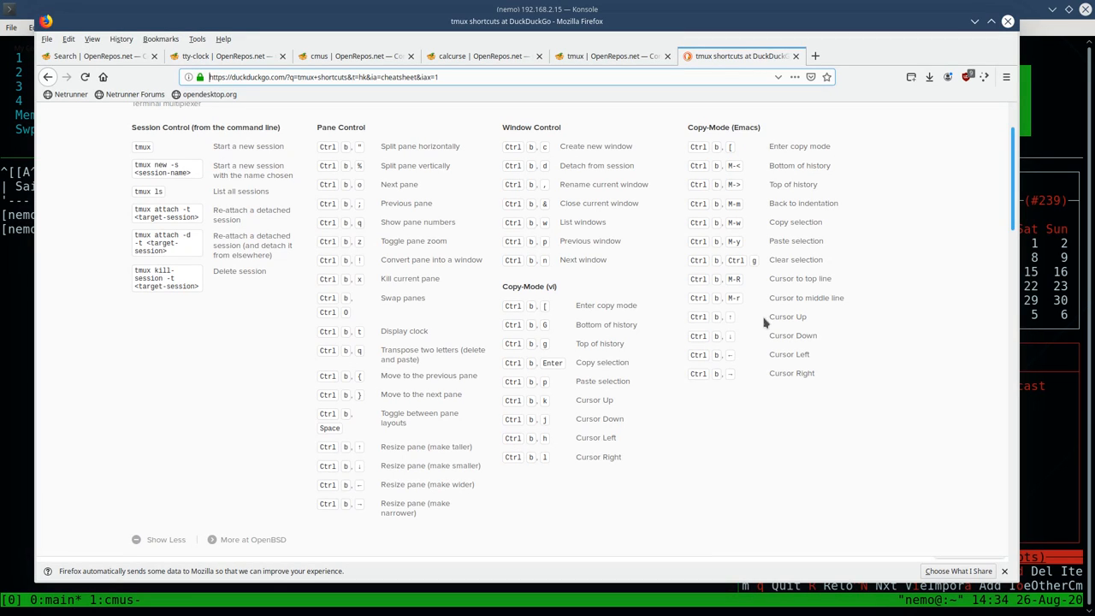
{"action": "mouse_move", "coordinate": [477, 344]}
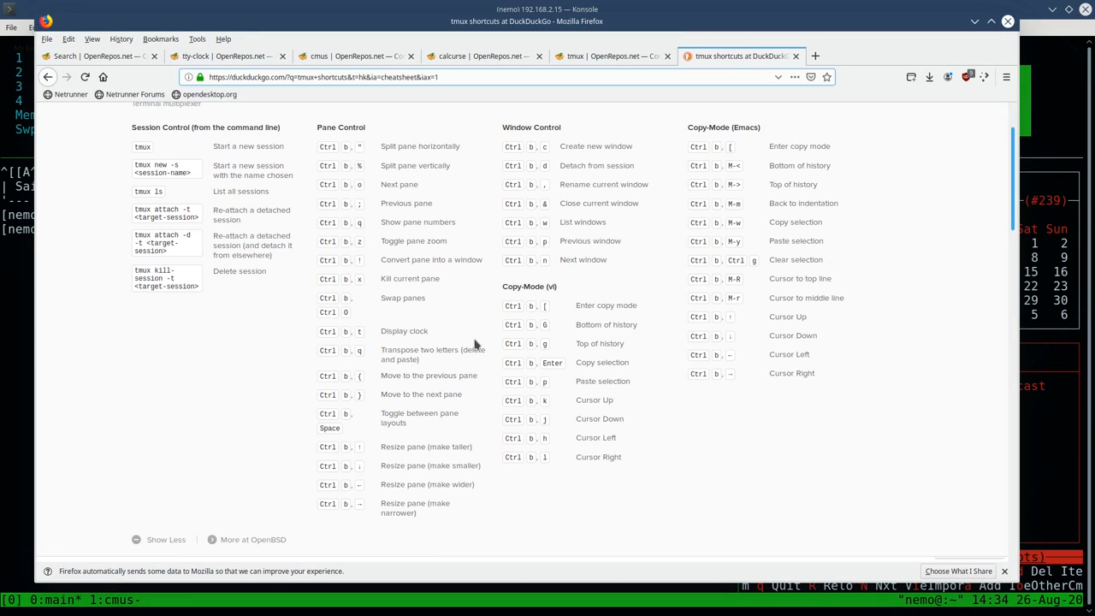
{"action": "mouse_move", "coordinate": [387, 516]}
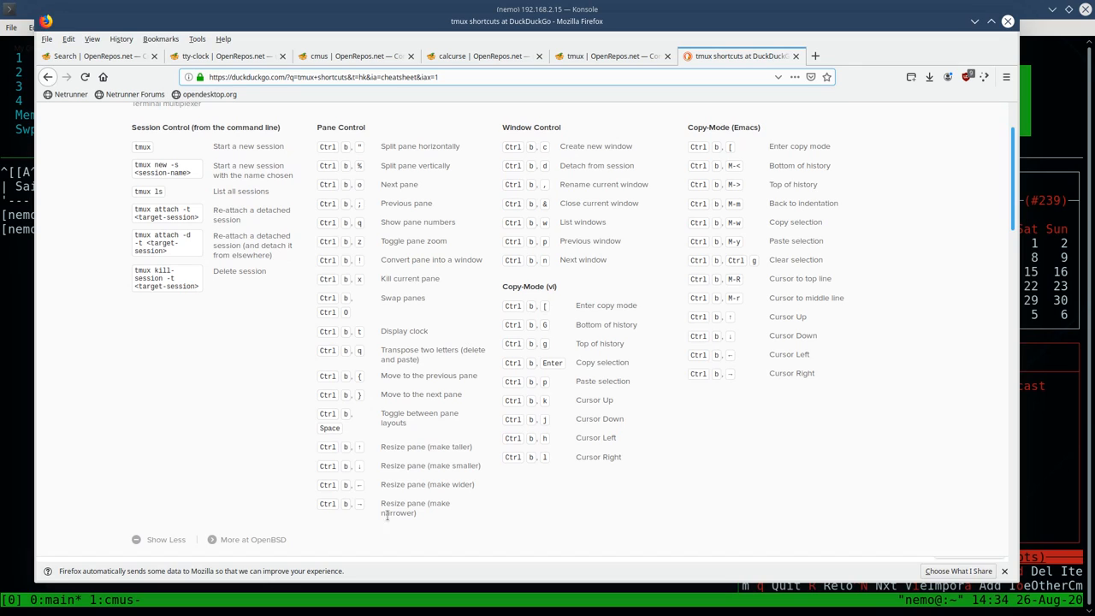
{"action": "mouse_move", "coordinate": [422, 222]}
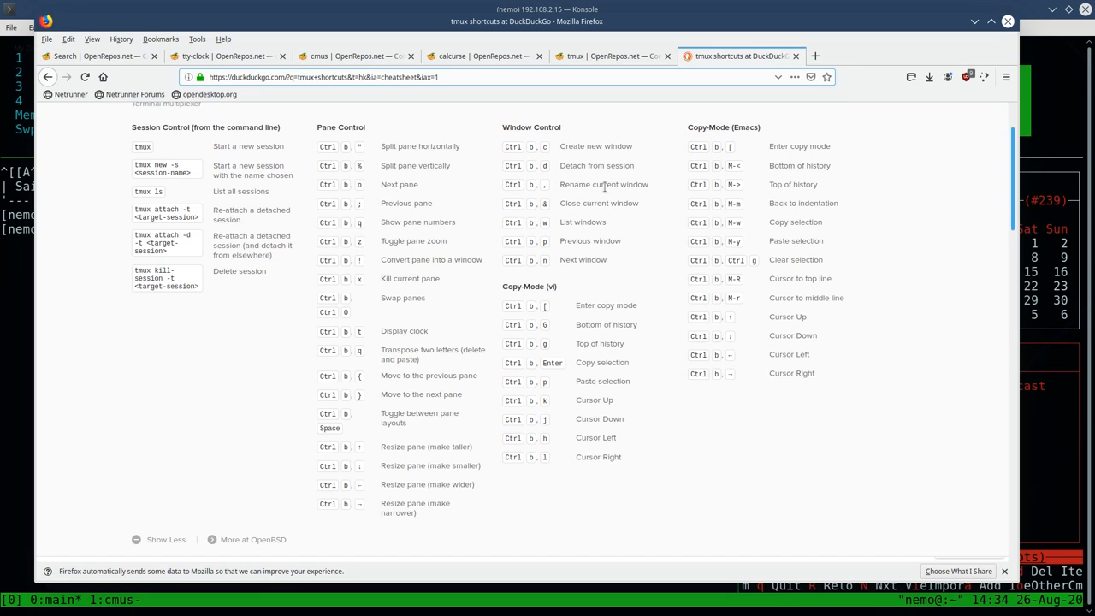
{"action": "double_click", "coordinate": [604, 184]}
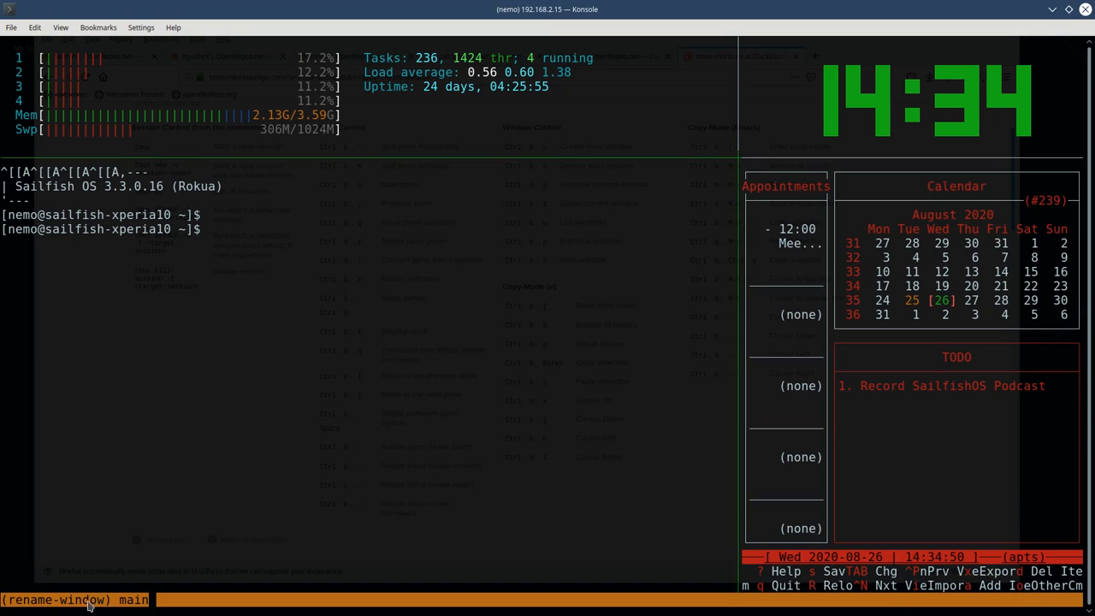
{"action": "mouse_move", "coordinate": [215, 535]}
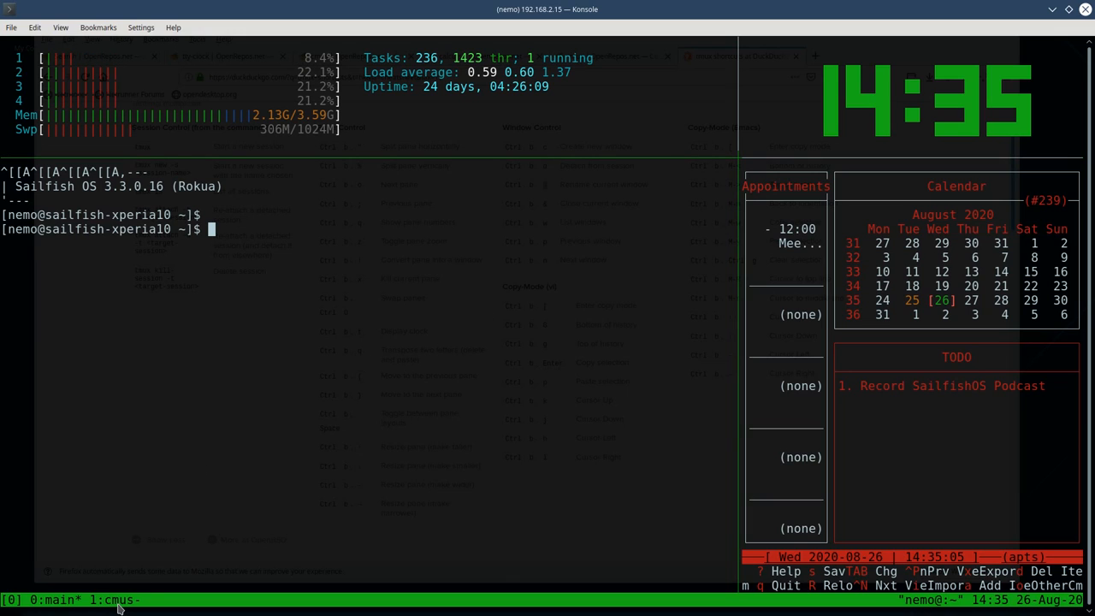
{"action": "mouse_move", "coordinate": [255, 500]}
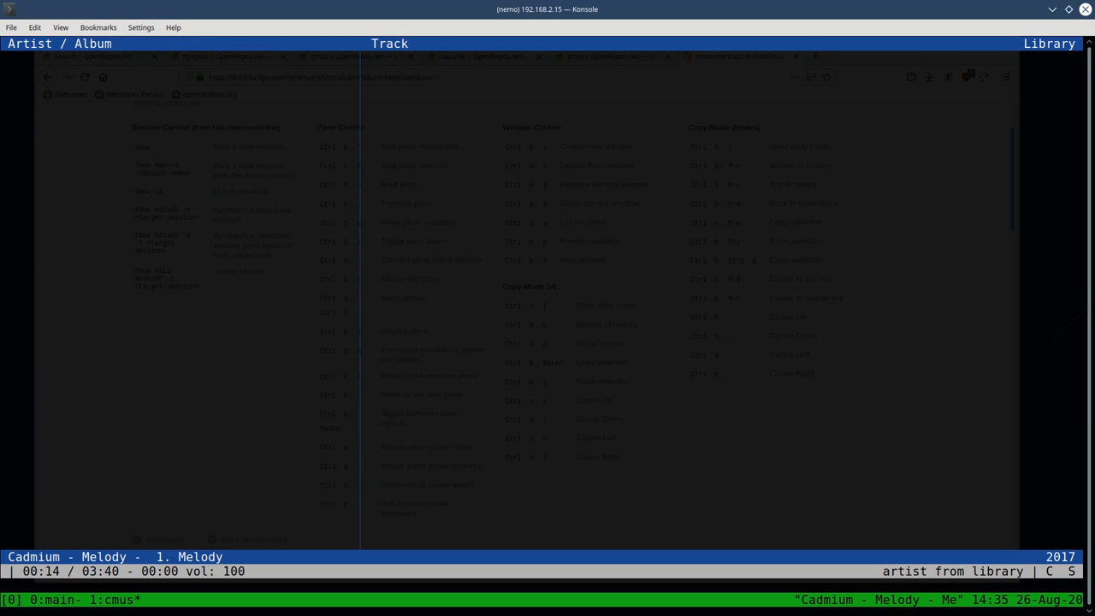
- Browse /home/nemo/Music in cmus's file browser with Cadmium's 'Melody' loaded
{"action": "key", "text": "3"}
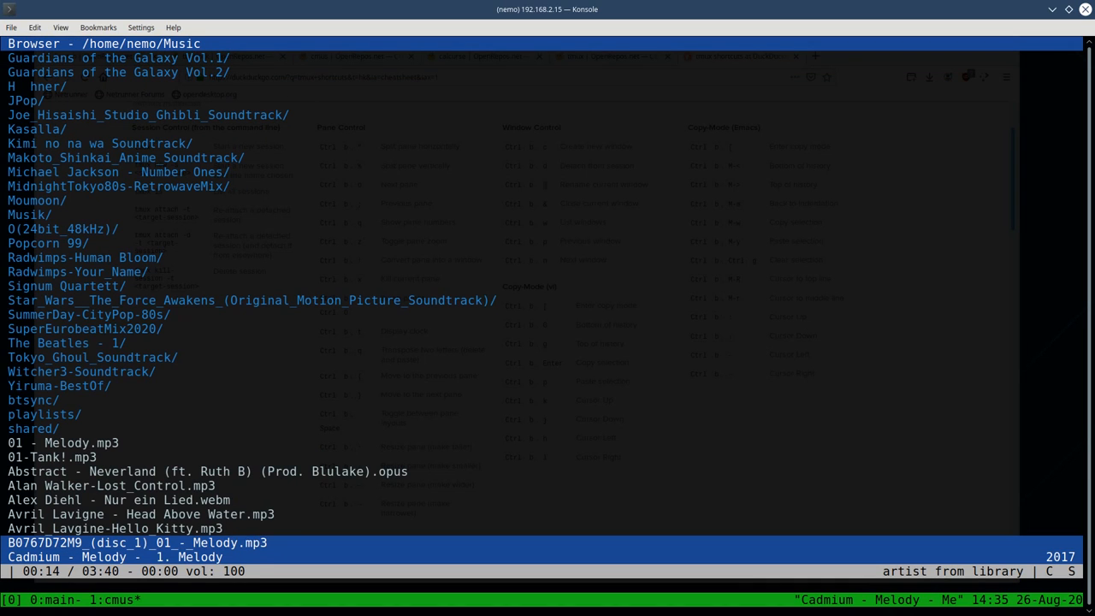
{"action": "scroll", "scroll_direction": "down", "scroll_amount": 3}
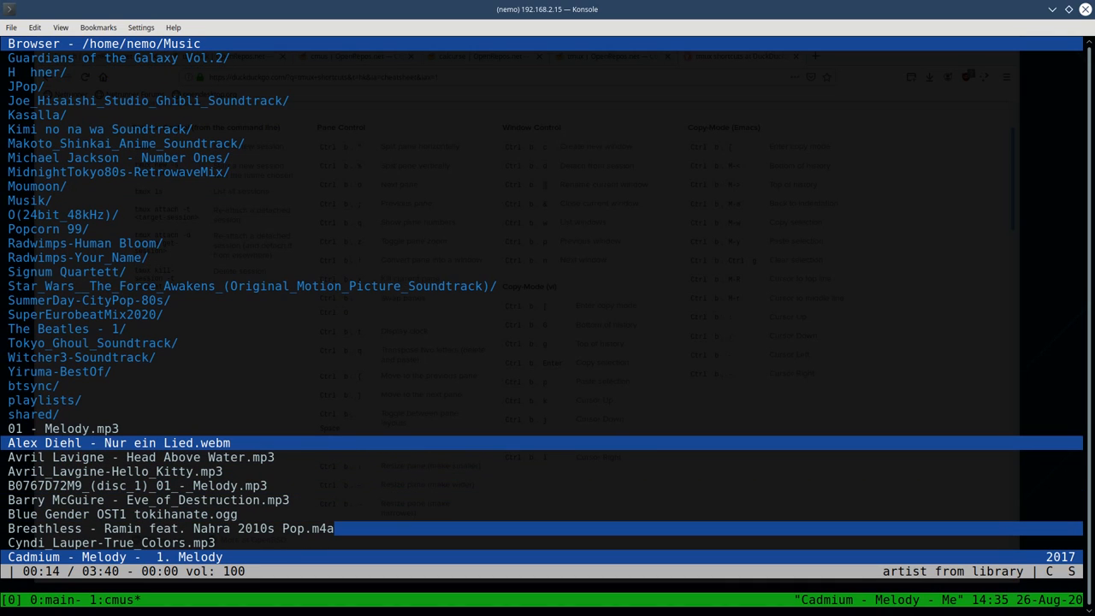
{"action": "key", "text": "Down"}
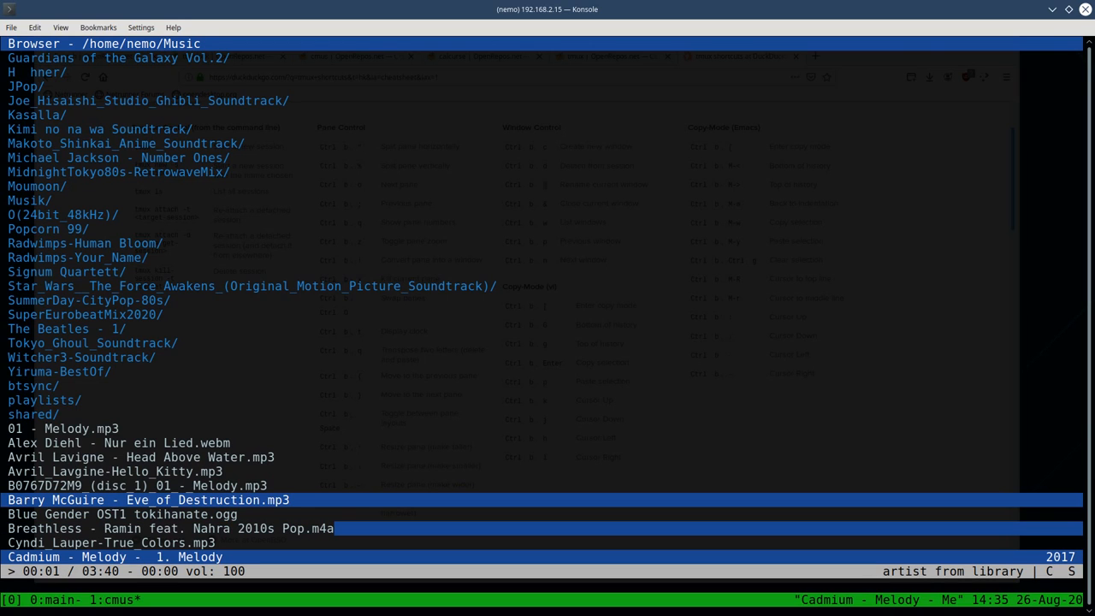
{"action": "scroll", "scroll_direction": "down", "scroll_amount": 3}
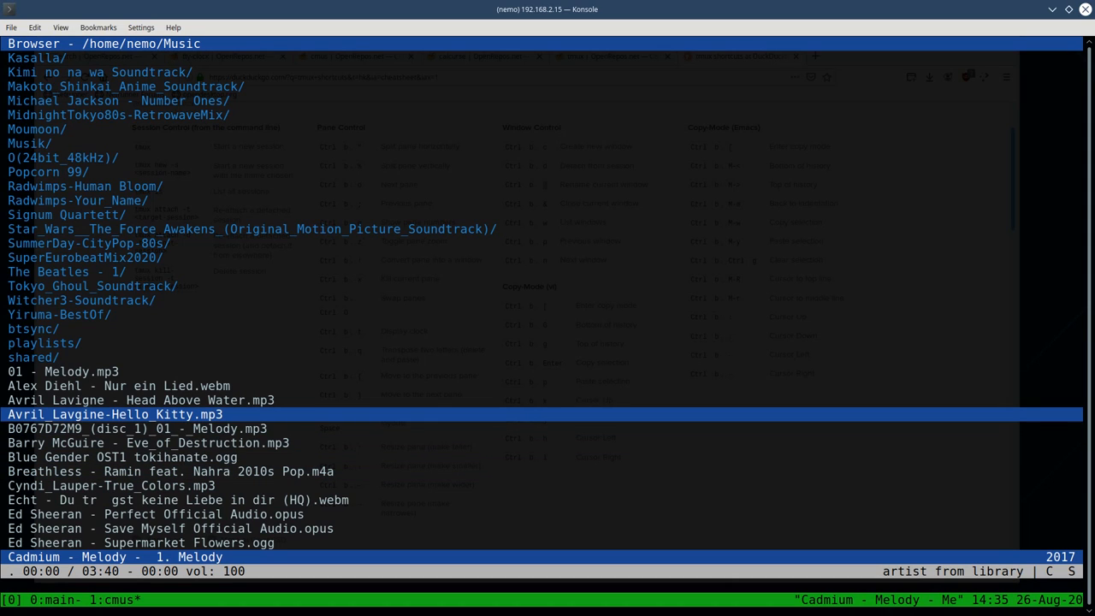
- Load Eve_of_Destruction.mp3 as the current track and move down to the Ed Sheeran songs
{"action": "key", "text": "Down"}
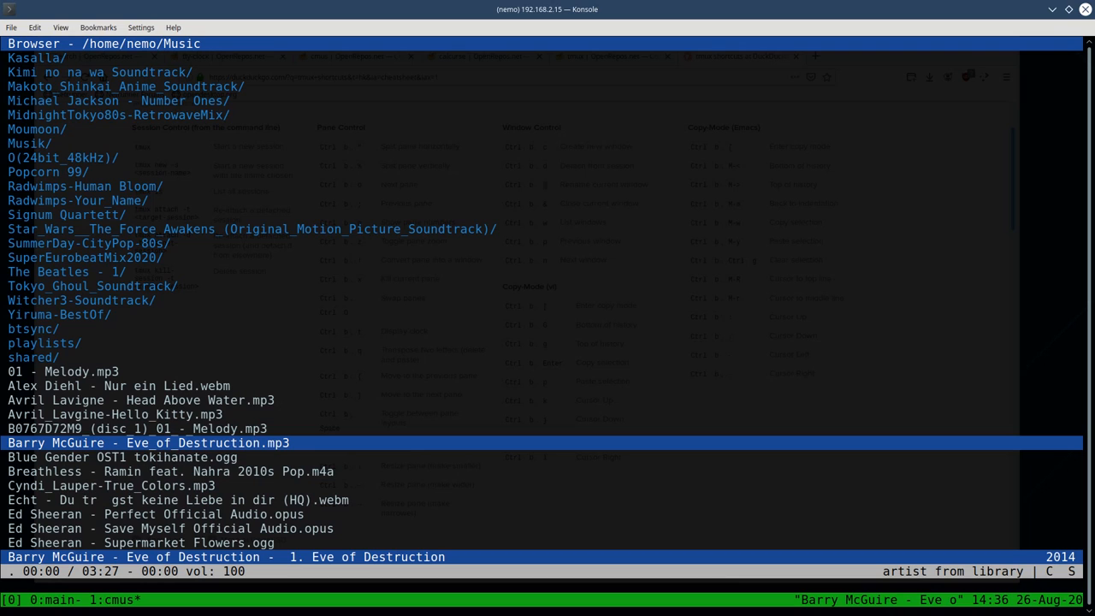
{"action": "key", "text": "Down"}
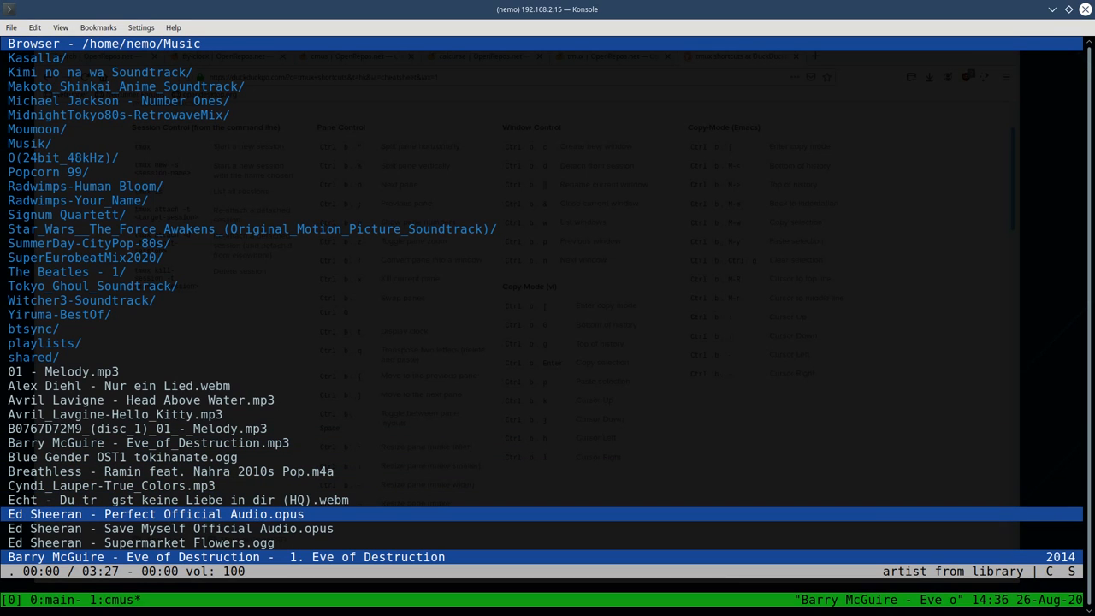
{"action": "scroll", "scroll_direction": "down", "scroll_amount": 3}
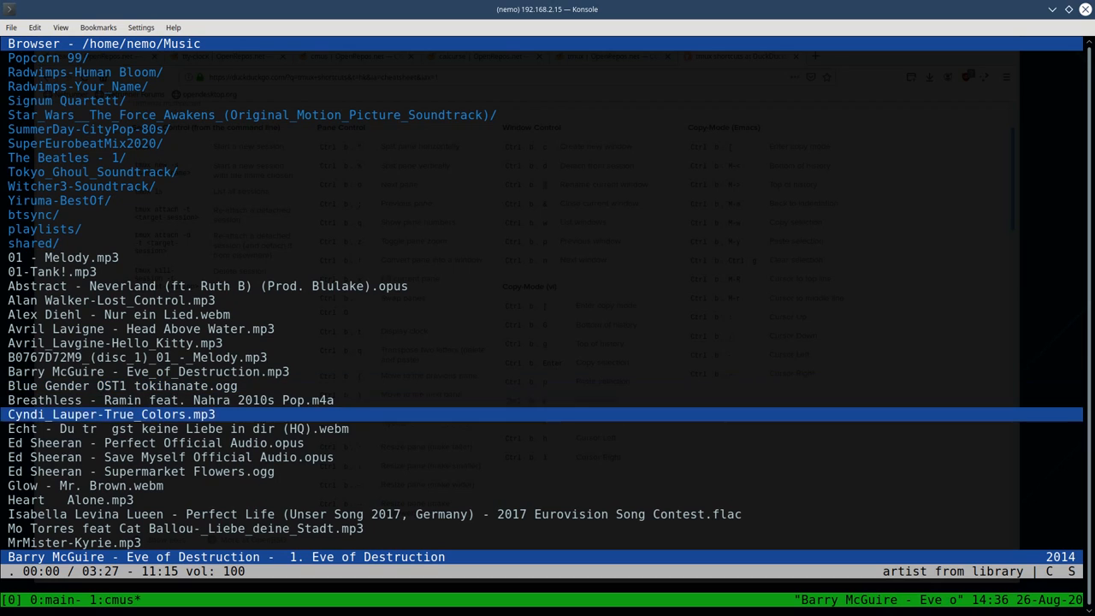
- Move to the Glow track with an :add command started, then switch back to tmux's 0:main window
{"action": "key", "text": "Down"}
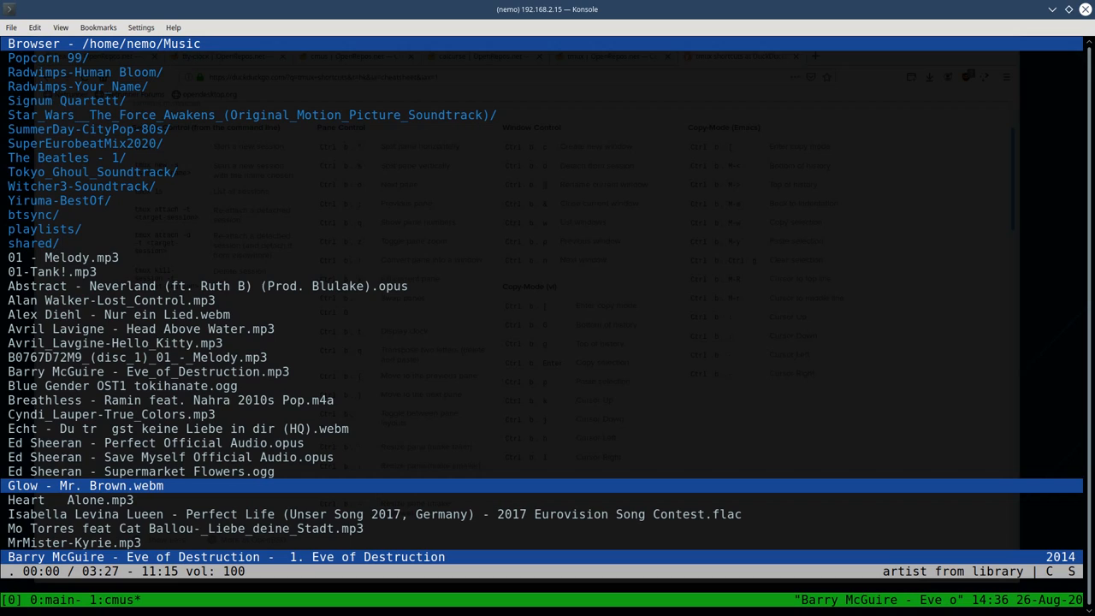
{"action": "type", "text": ":add"}
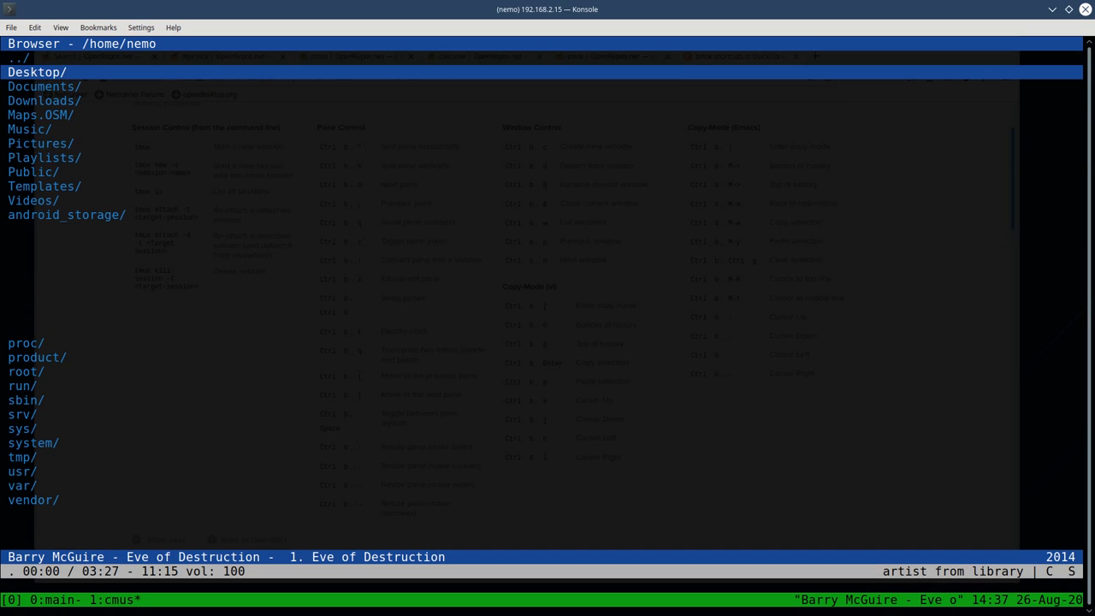
{"action": "double_click", "coordinate": [29, 128]}
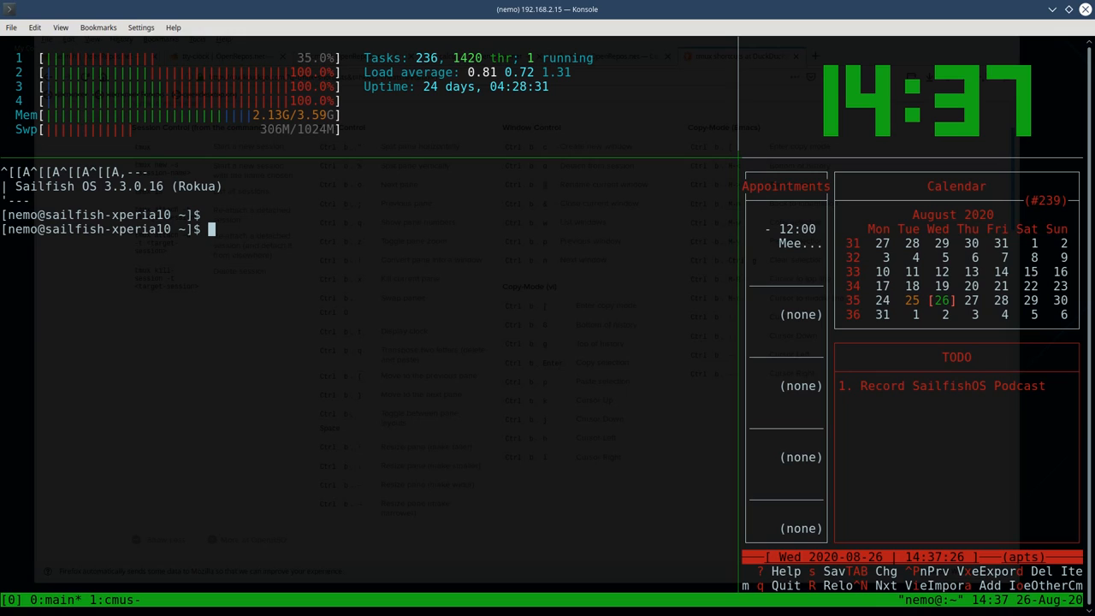
{"action": "mouse_move", "coordinate": [277, 441]}
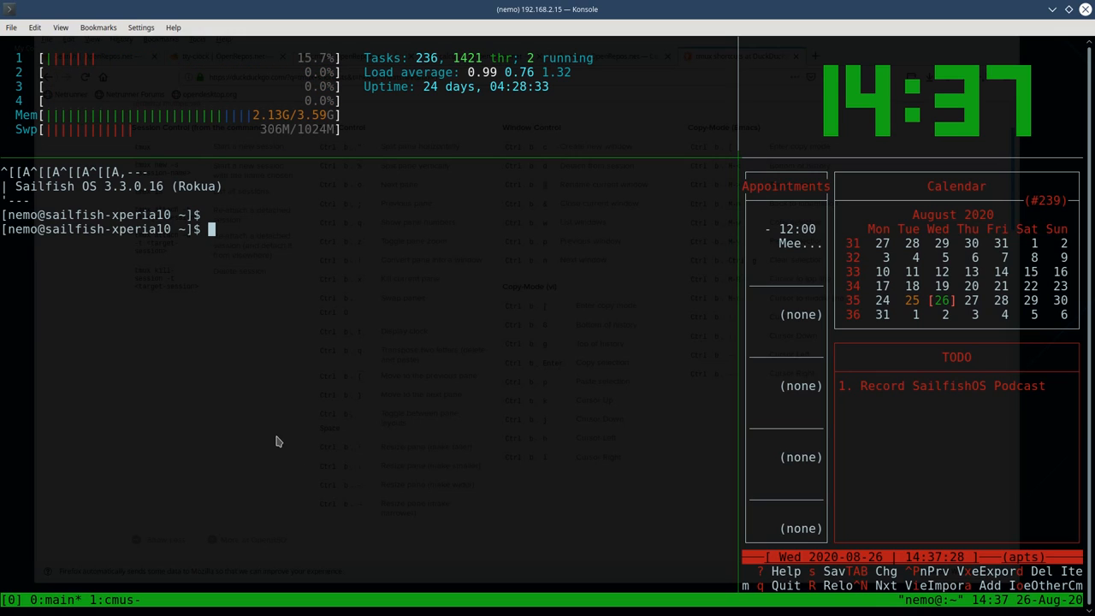
{"action": "mouse_move", "coordinate": [562, 467]}
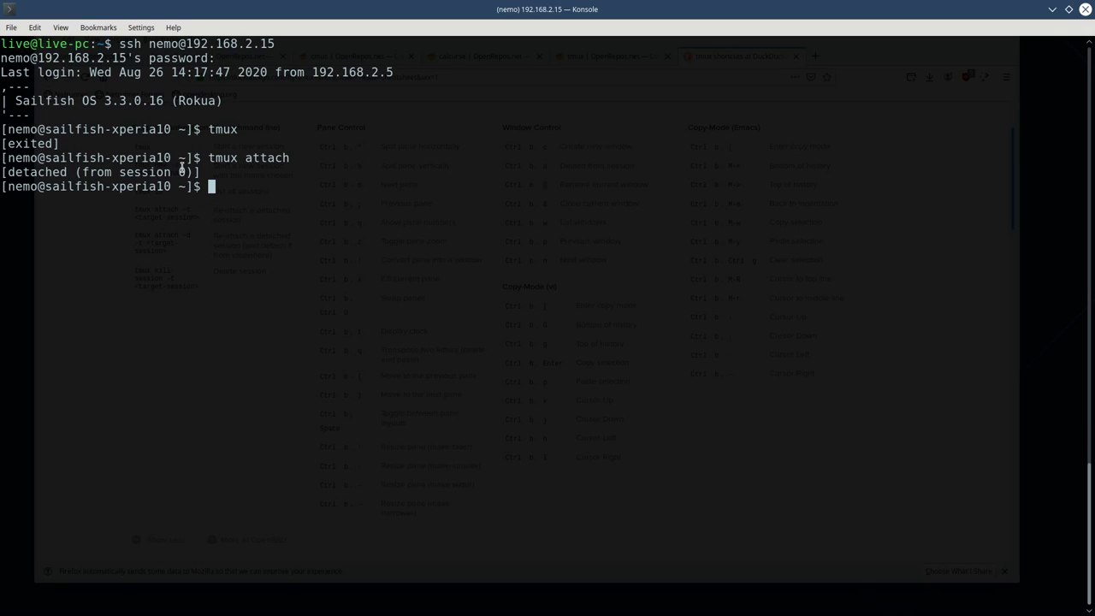
{"action": "mouse_move", "coordinate": [222, 237]}
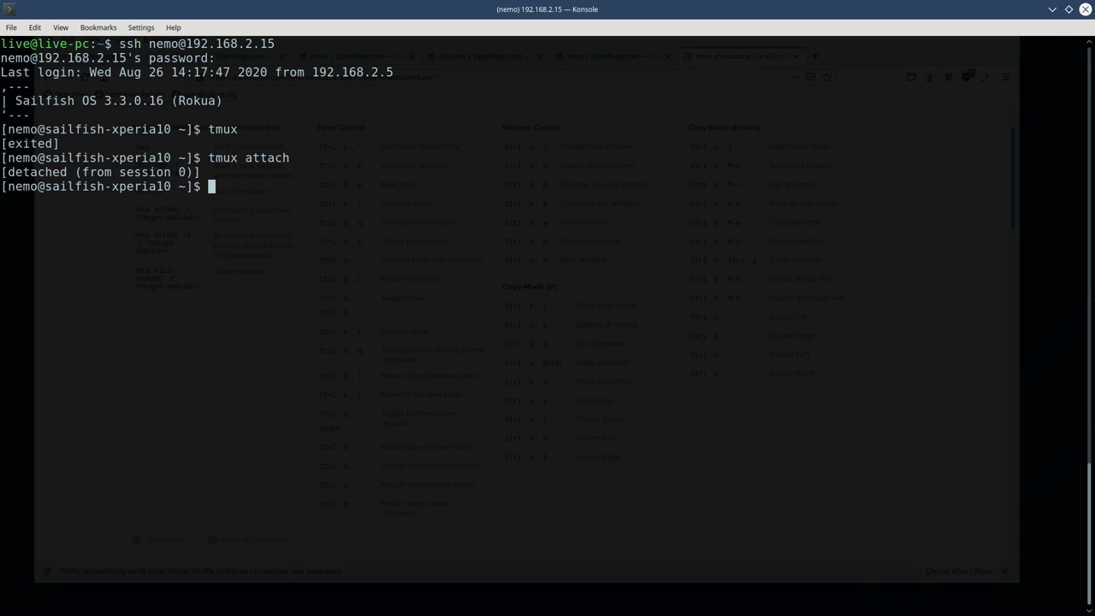
- Enter 'tmux attach' at the phone's shell prompt without running it yet
{"action": "type", "text": "tmux attach"}
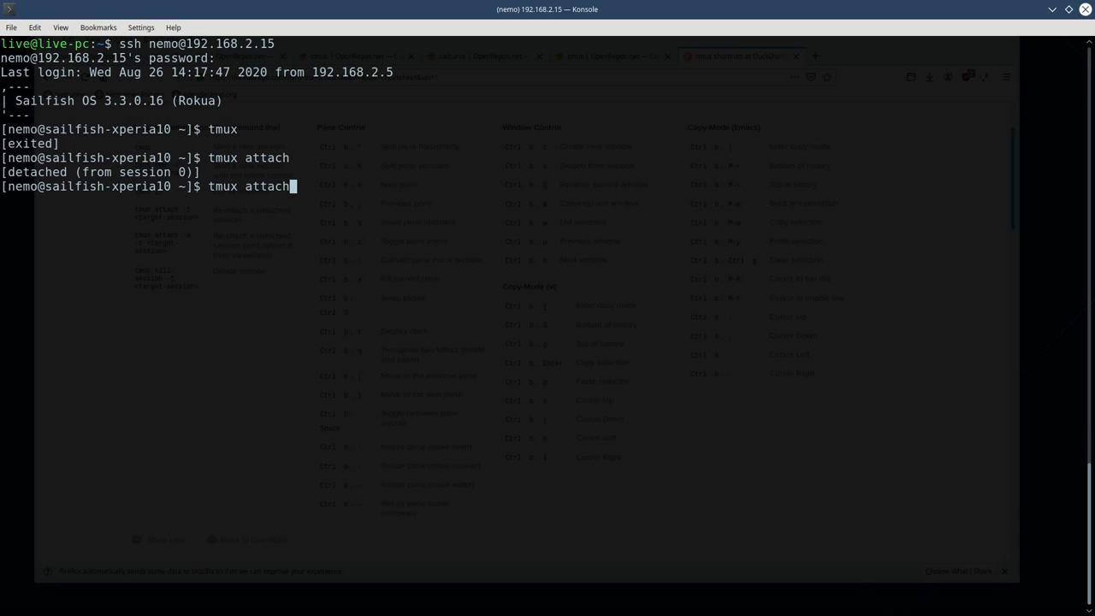